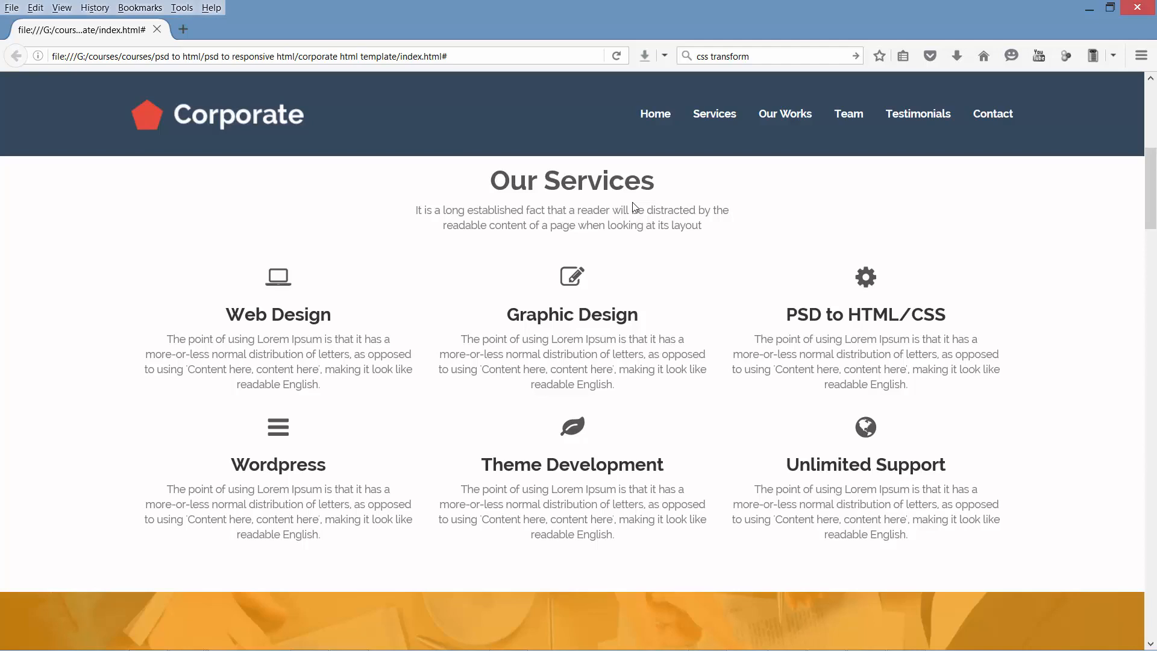
pyautogui.moveTo(621, 153)
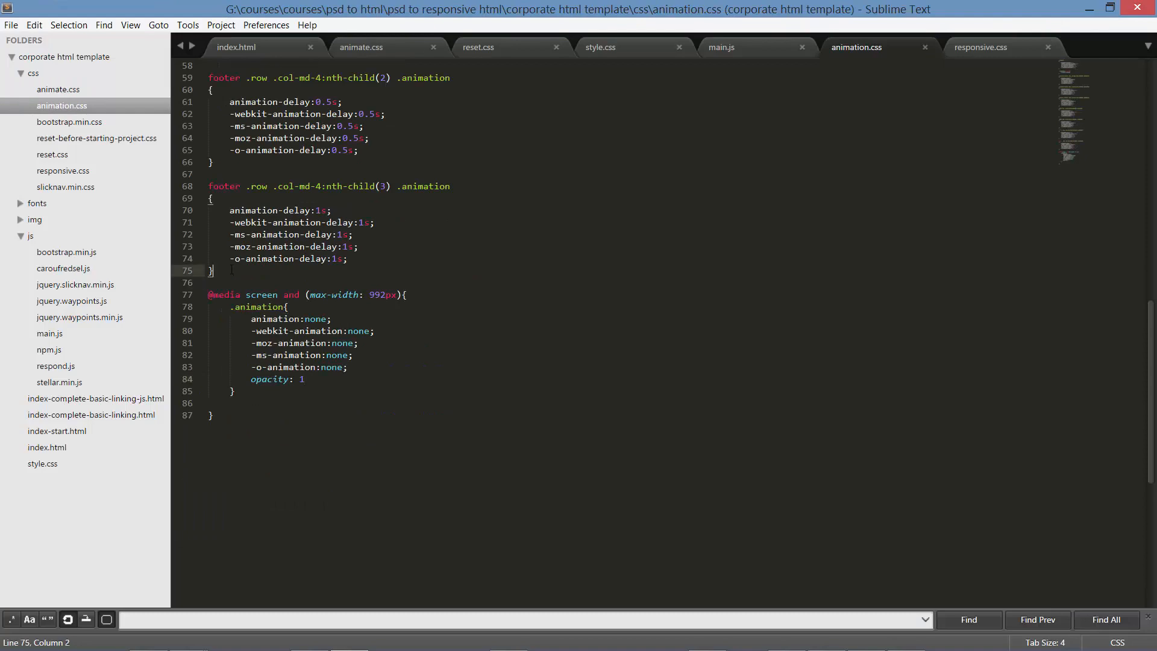
# - Write the .services i:hover rule with transform:rotate(90deg) and -moz, -ms, -webkit, -o prefixed copies
pyautogui.press('enter')
pyautogui.write('.services i')
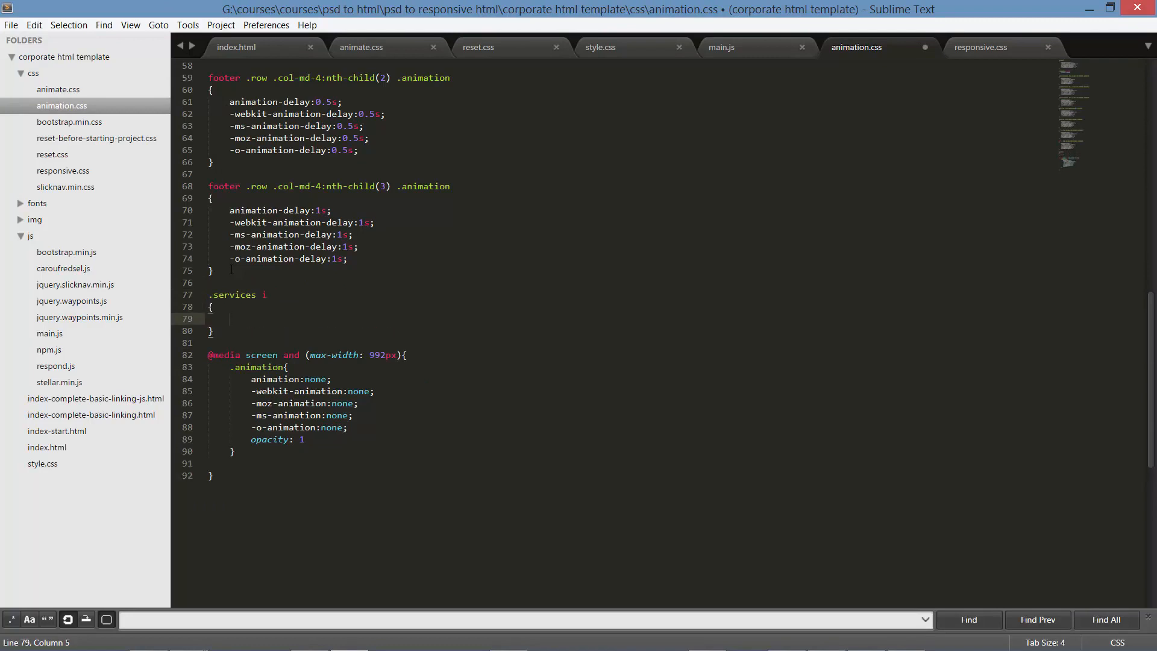
pyautogui.press('enter')
pyautogui.write('.services i:hover')
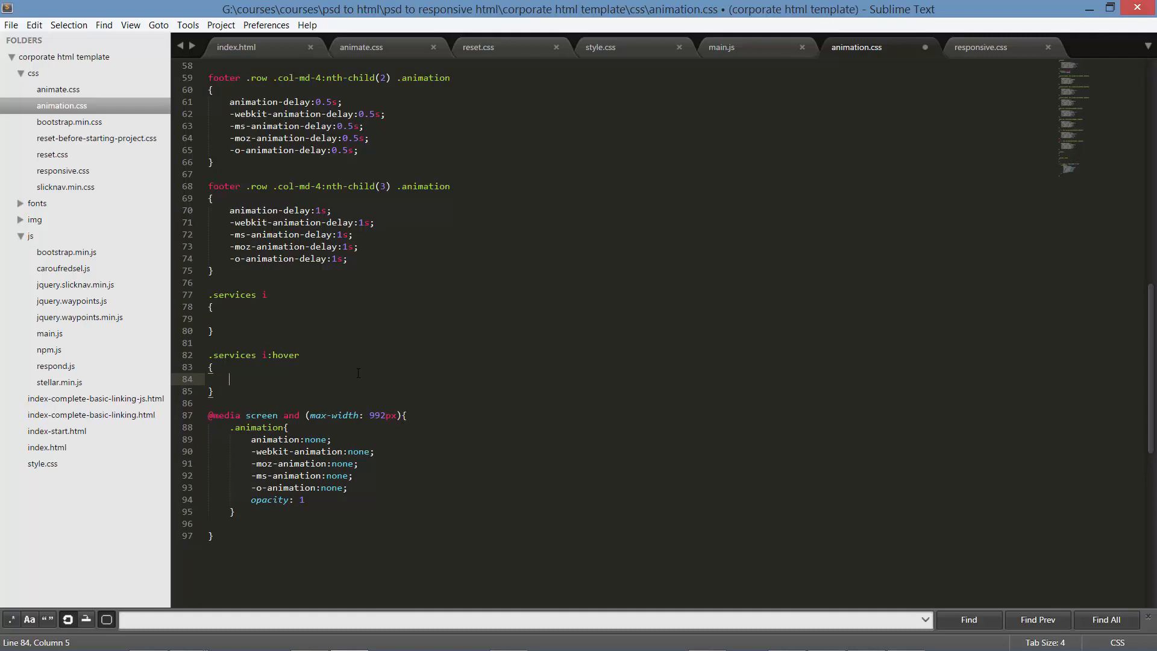
pyautogui.write('trans')
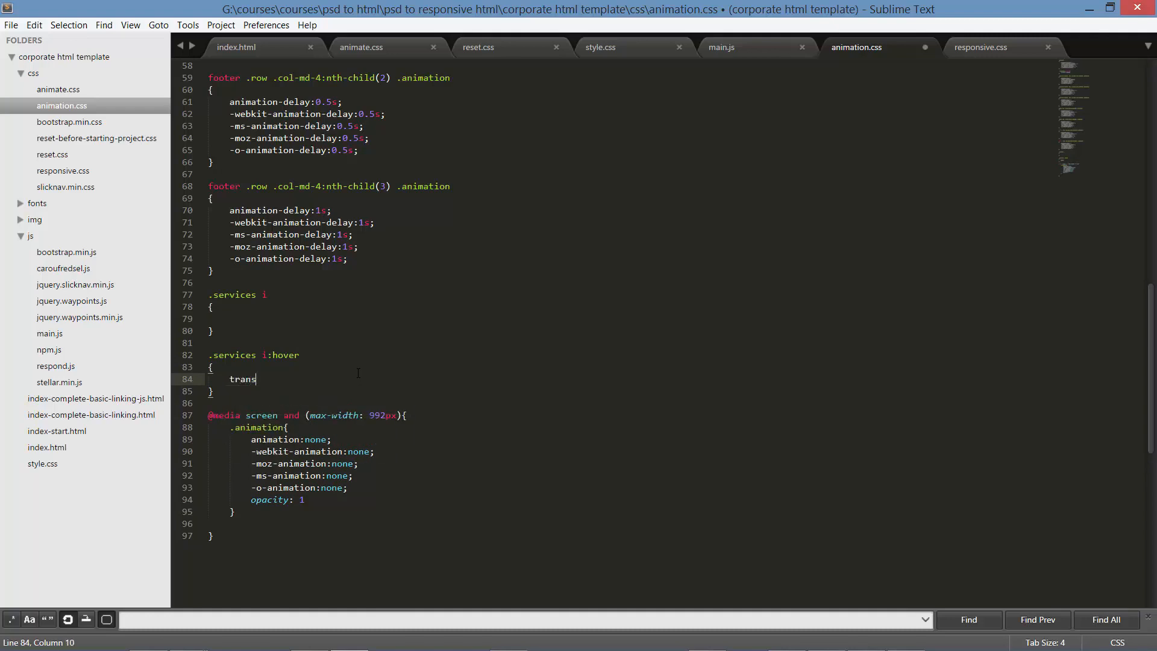
pyautogui.write('form:rotate;')
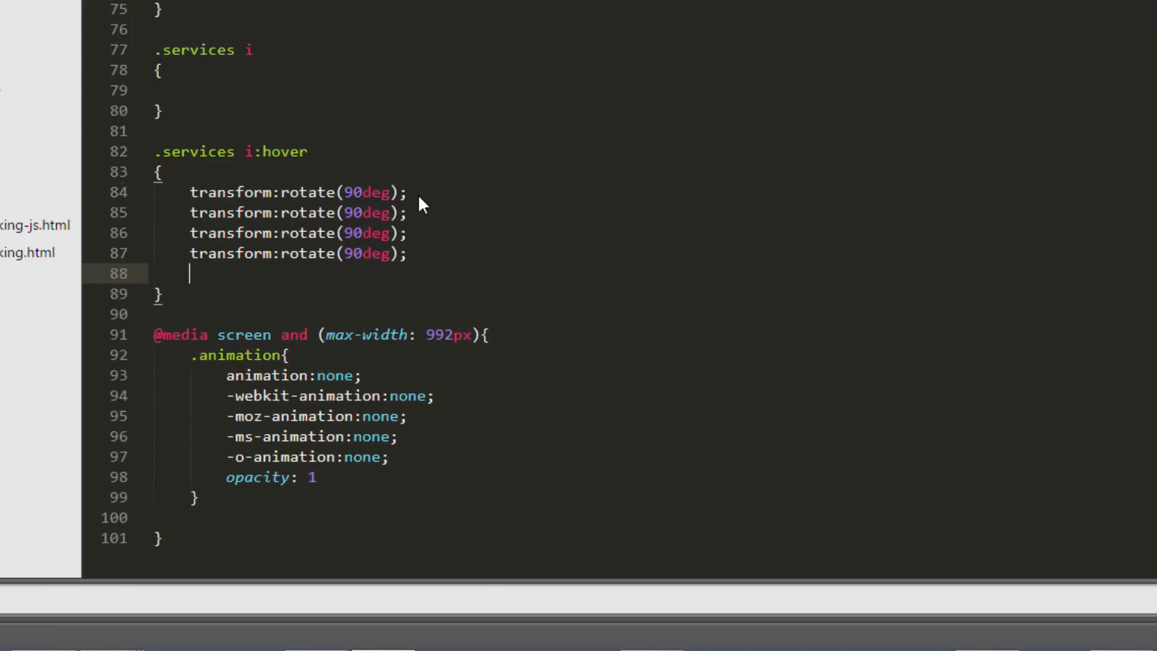
pyautogui.write('transform:rotate(90deg);')
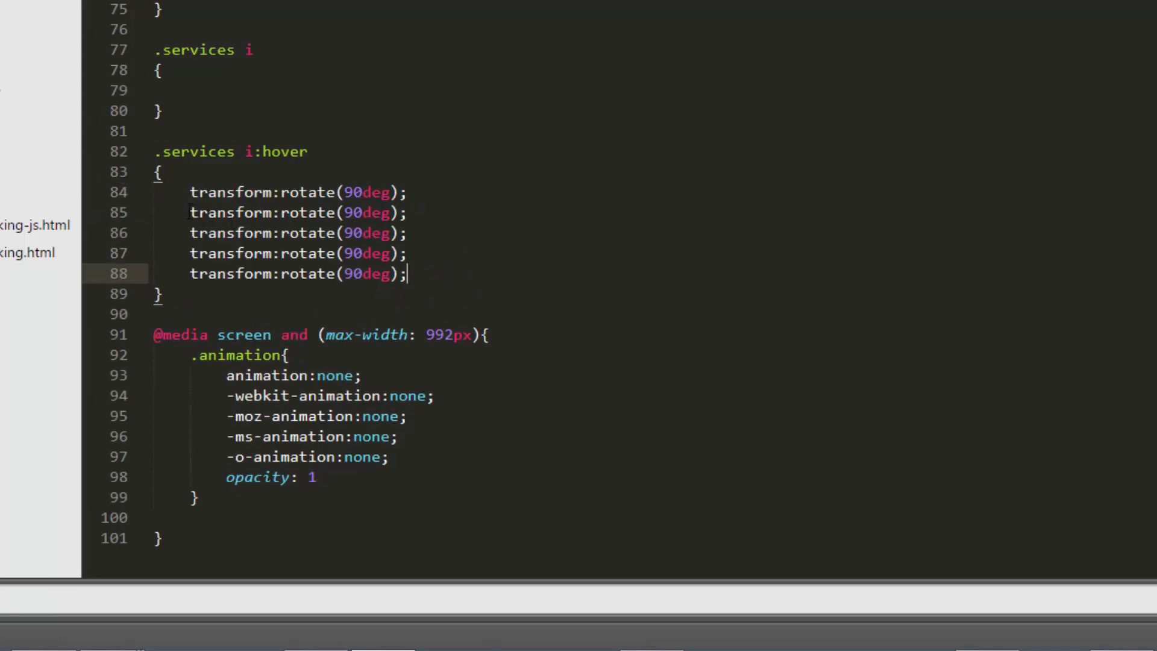
pyautogui.write('-ms')
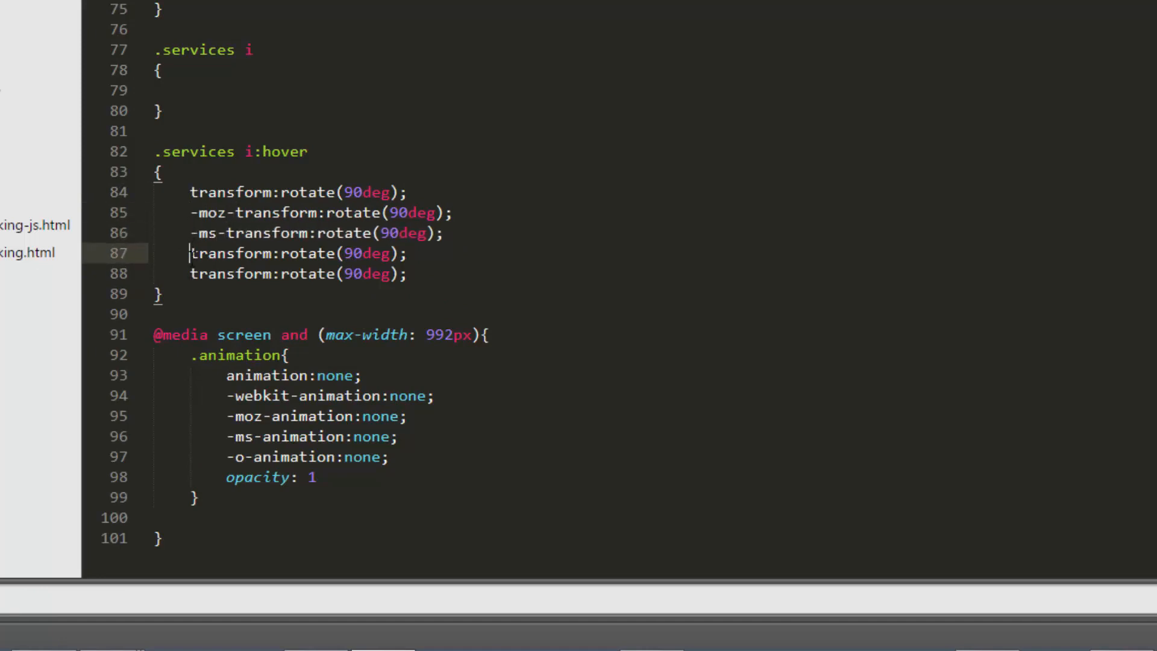
pyautogui.write('-')
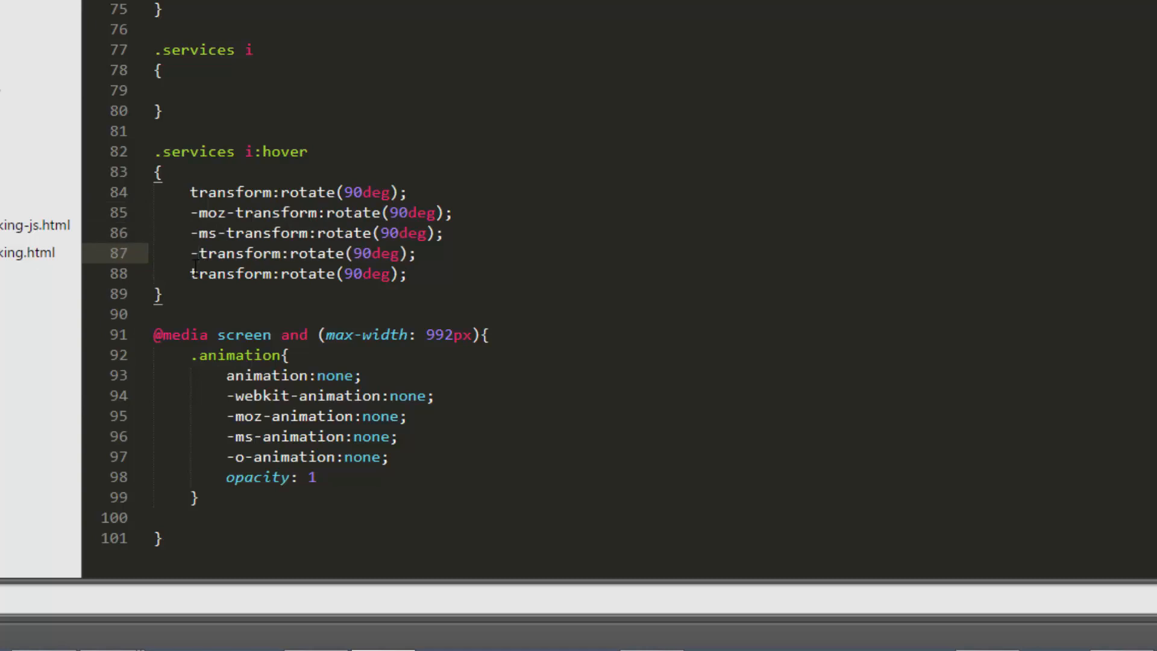
pyautogui.write('webkit')
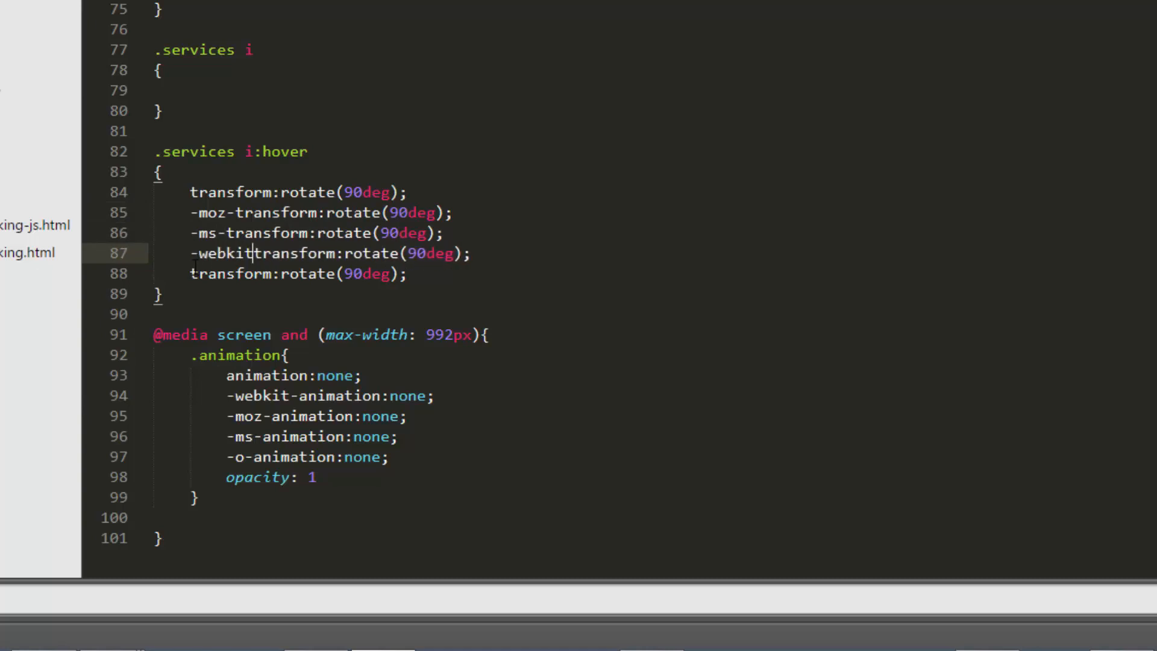
pyautogui.write('-')
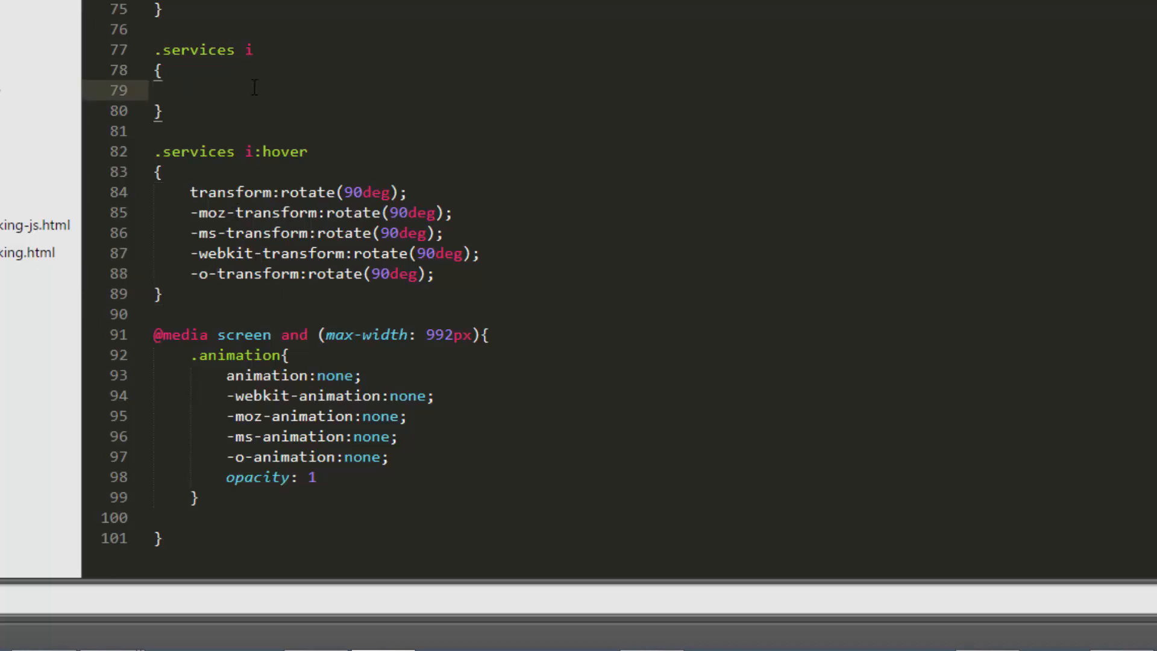
# - Begin the .services i transition declaration with 'transition: all 0.4'
pyautogui.write('transition:;')
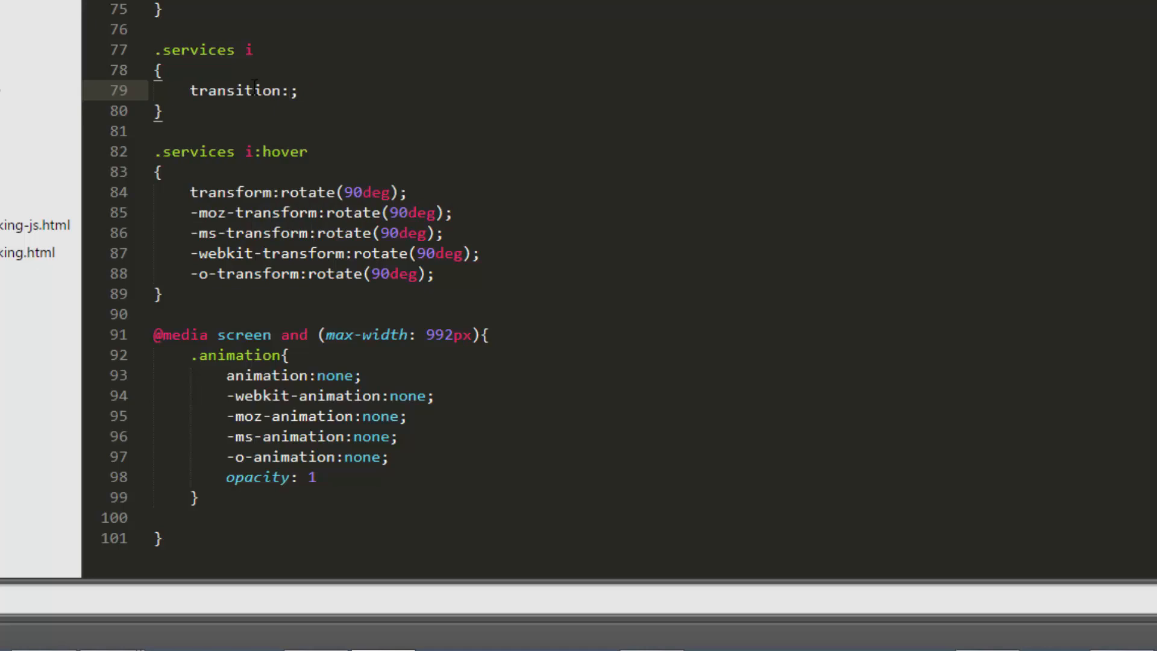
pyautogui.write('all 0.4')
pyautogui.write('tra')
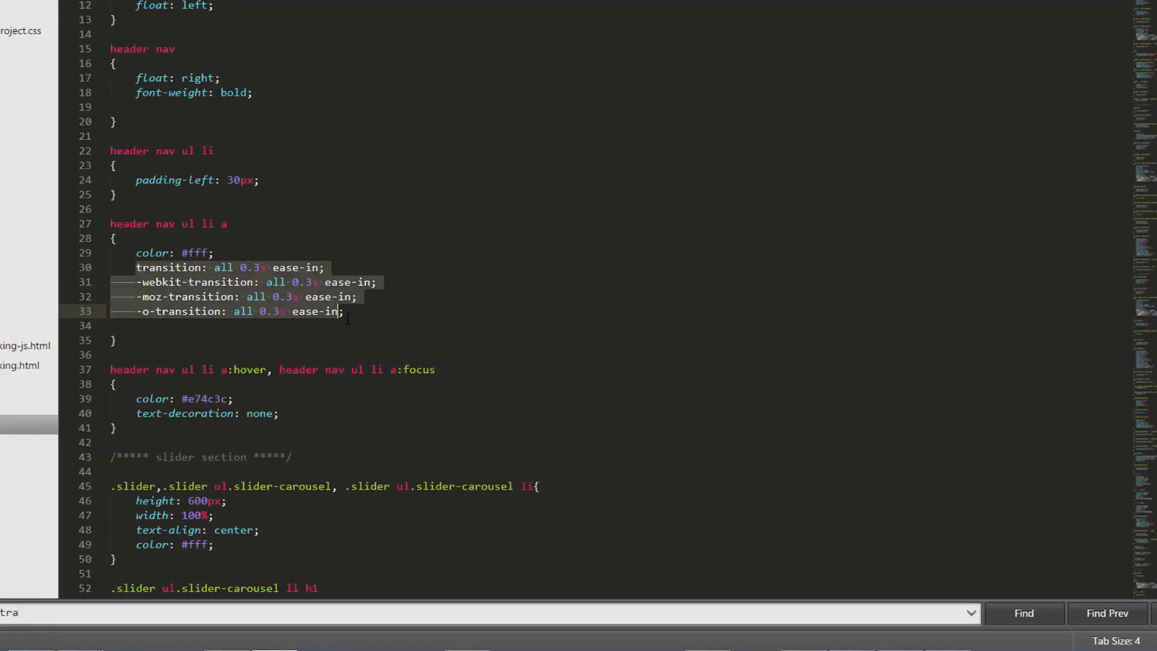
# - Scroll through the stylesheet to the navigation link transition lines to reuse for the service icons
pyautogui.scroll(-3)
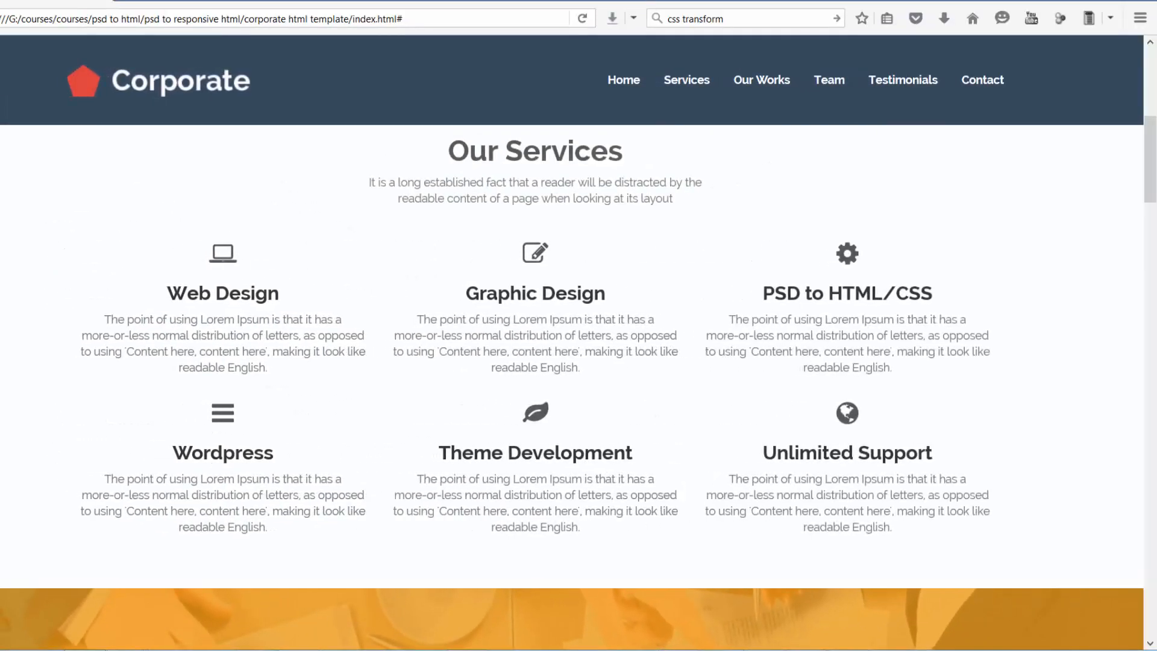
pyautogui.moveTo(244, 259)
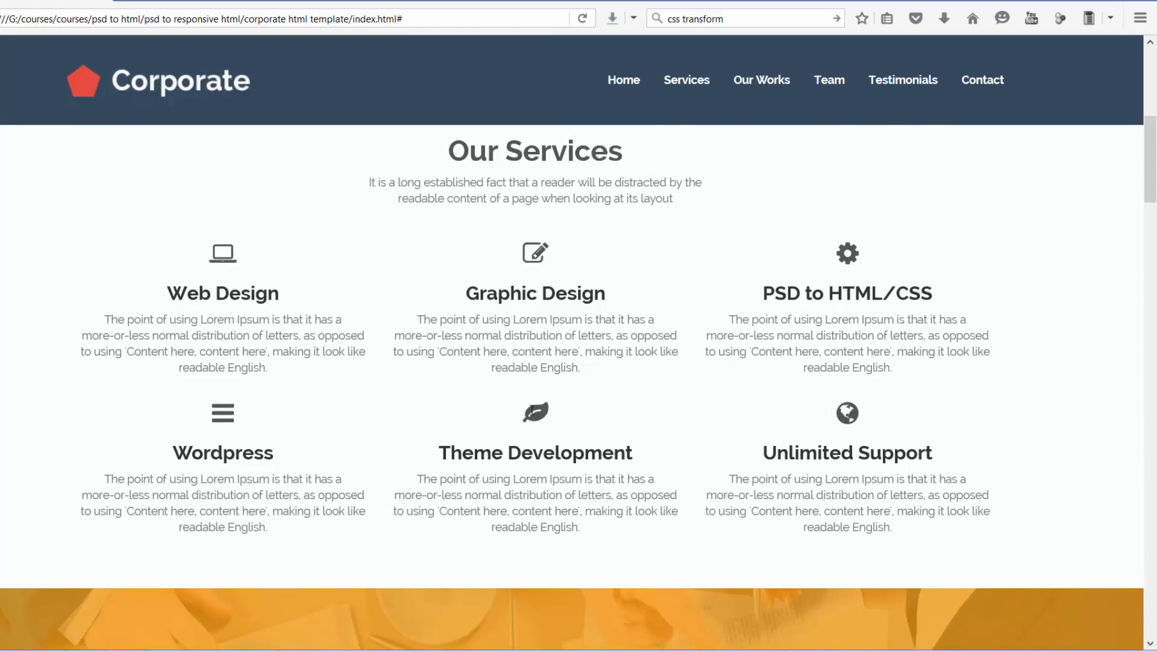
pyautogui.moveTo(809, 428)
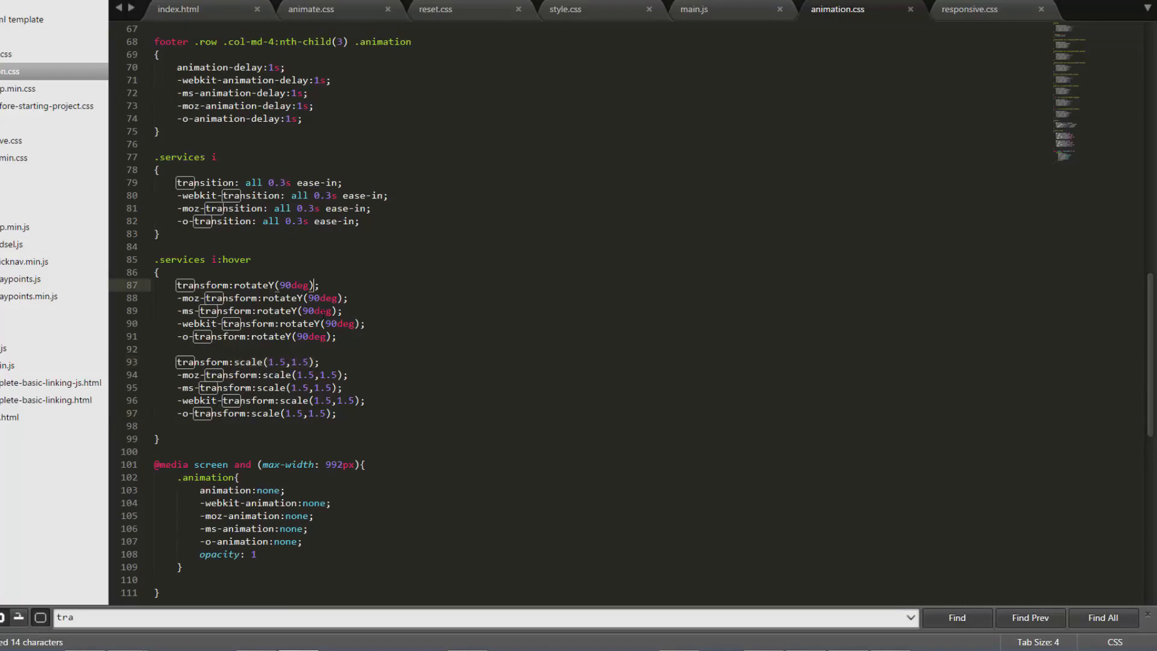
# - Append scale(1.5,1.5) after rotateY(90deg) on the service icon hover transform lines
pyautogui.write('scale(1.5,1.5)')
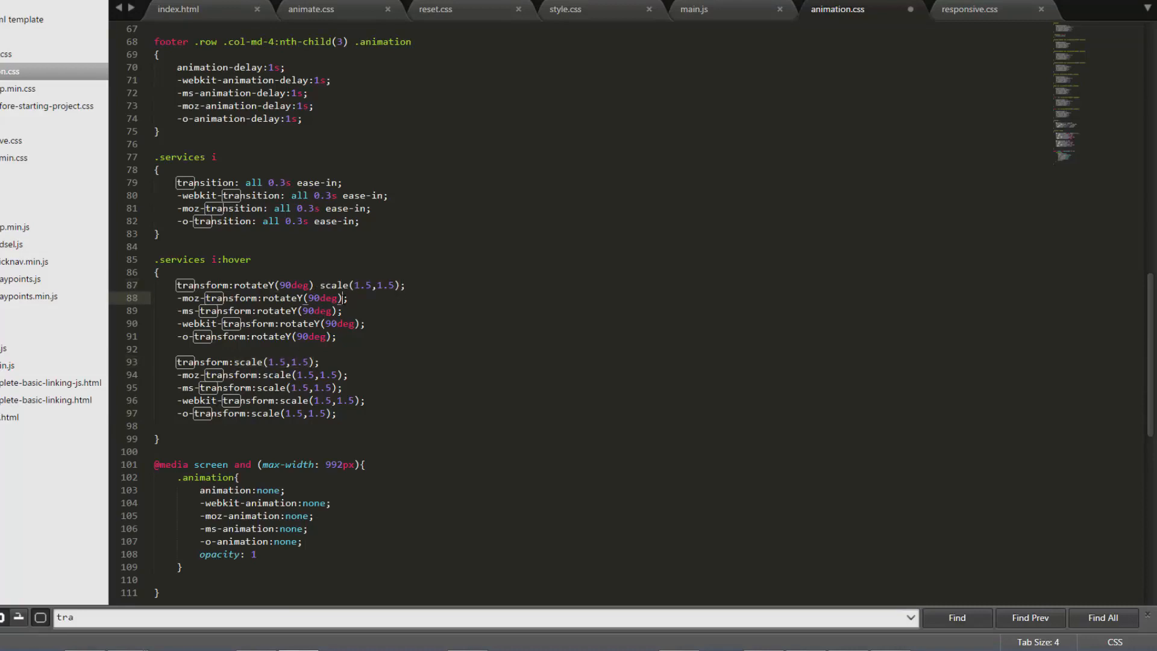
pyautogui.write('scale(1.5,1.5)')
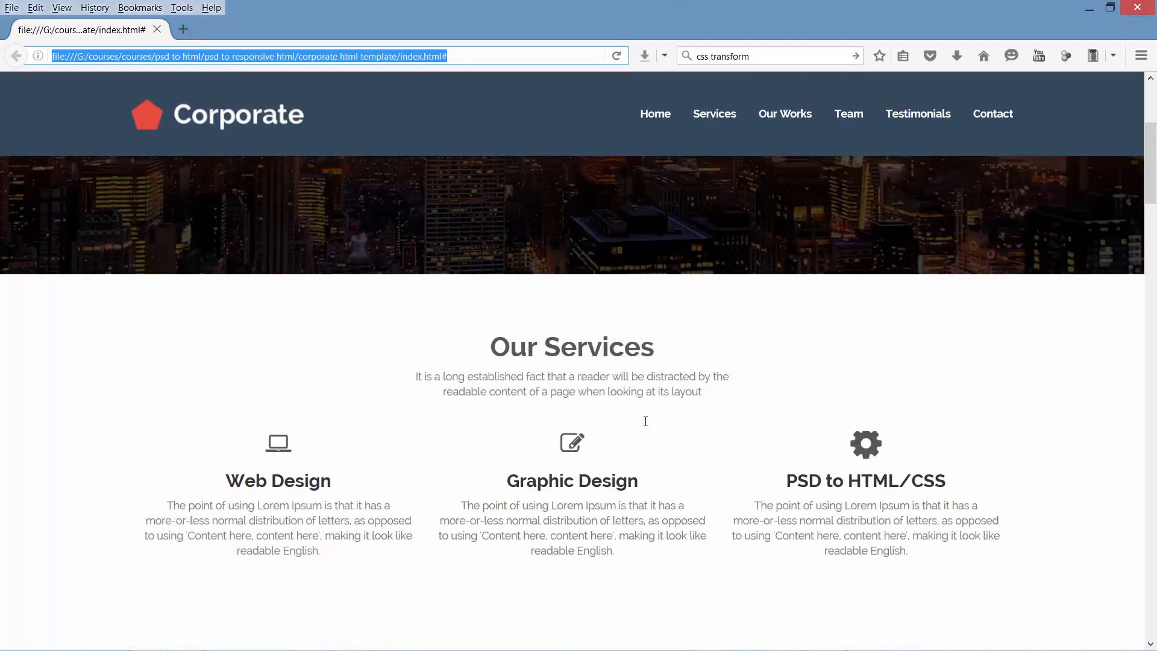
# - Scroll down the reloaded page past the flipping service icons toward the lower sections
pyautogui.scroll(-3)
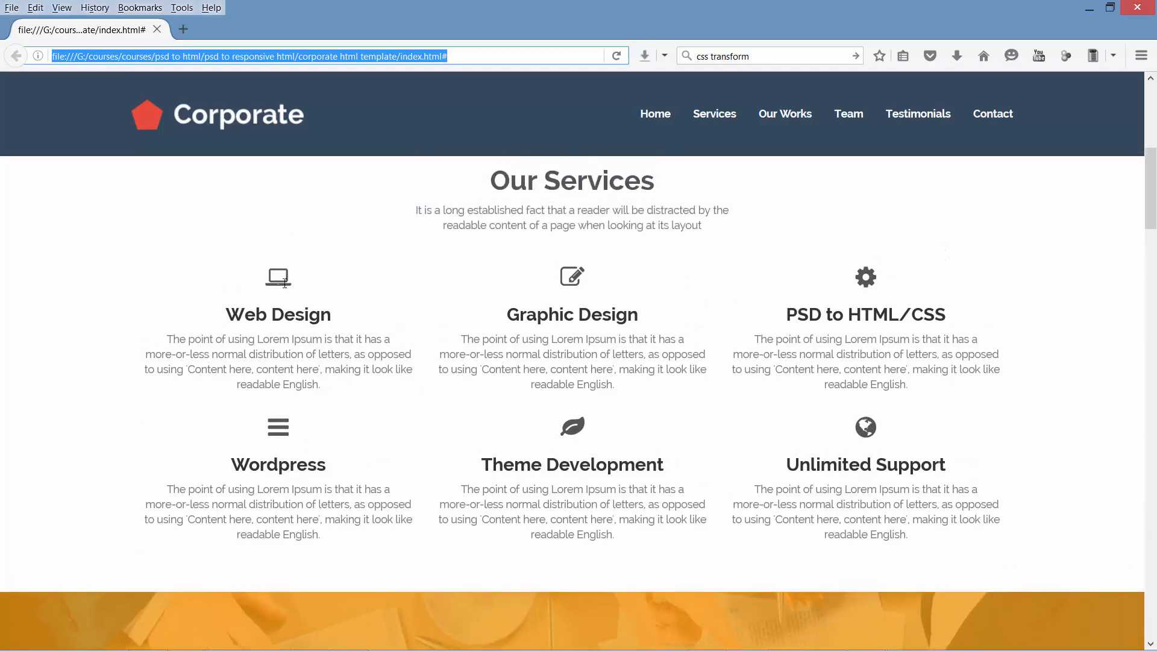
pyautogui.moveTo(572, 277)
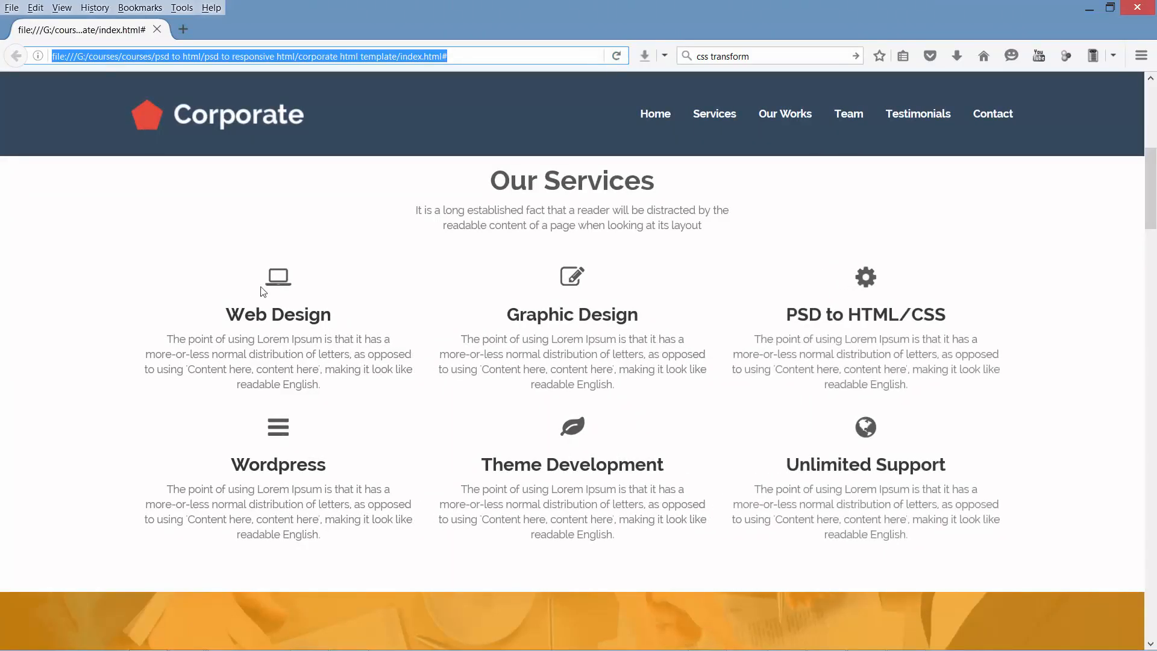
pyautogui.moveTo(580, 275)
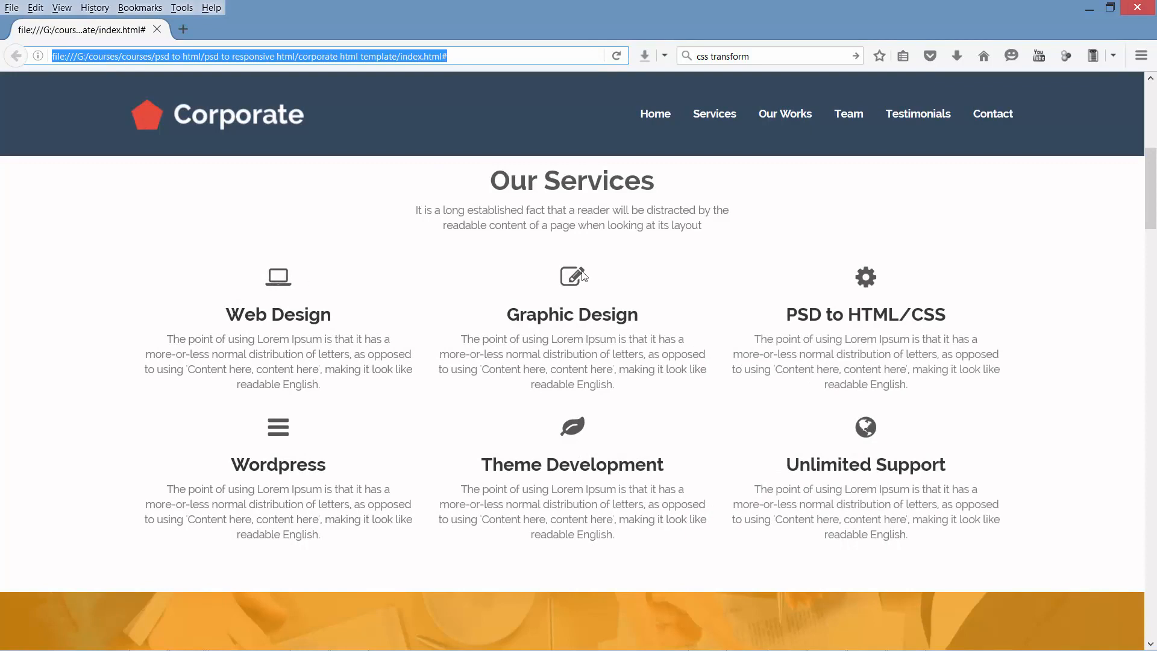
pyautogui.moveTo(875, 281)
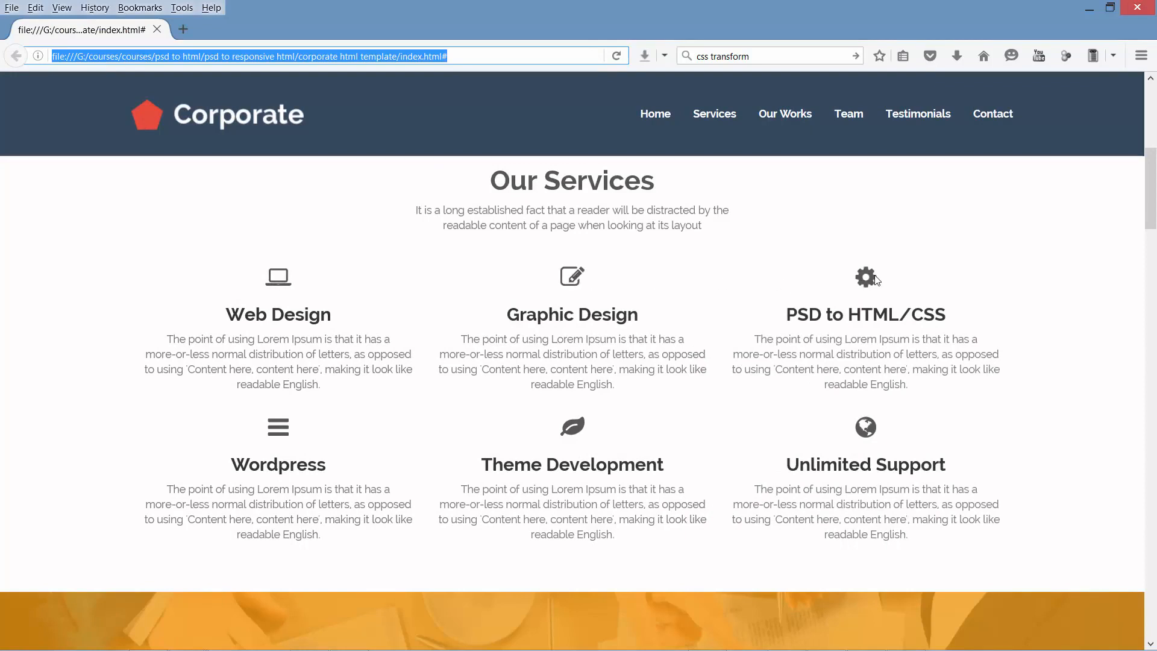
pyautogui.scroll(-3)
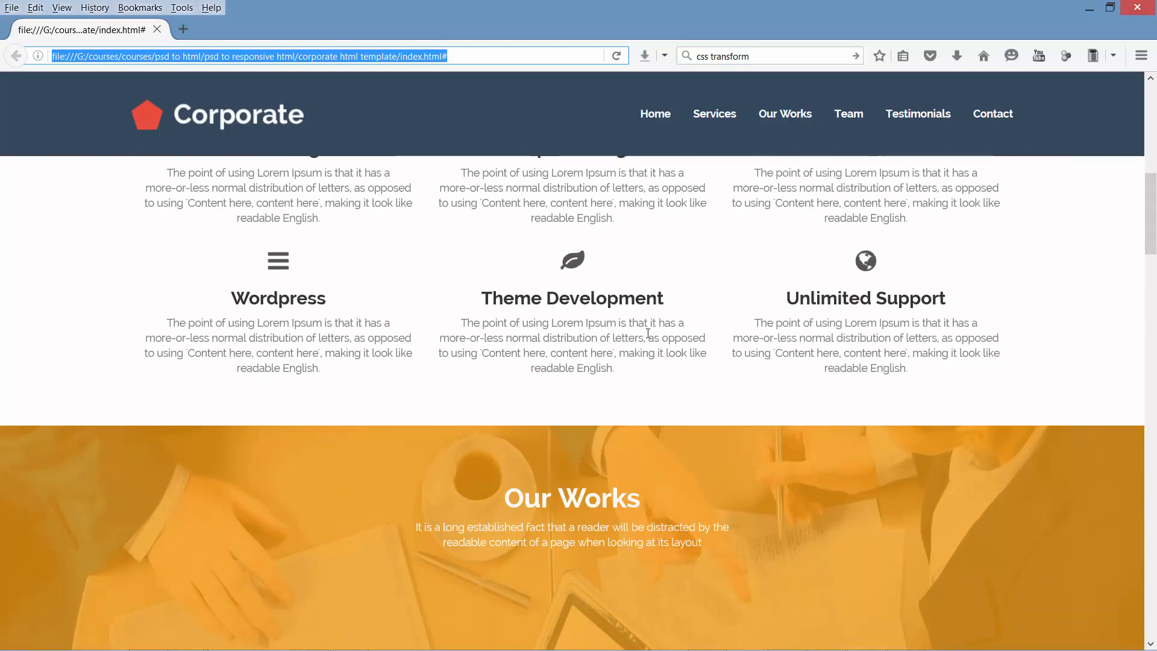
pyautogui.scroll(-3)
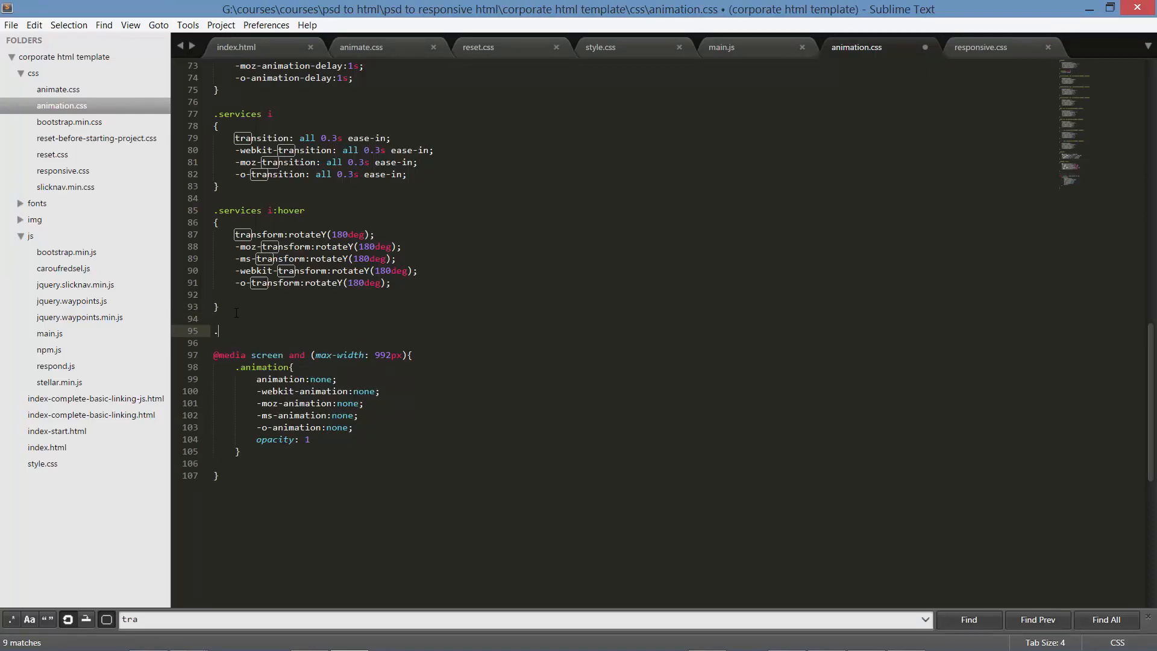
# - Write the '.blog img, .team img' transition selector and its matching ':hover' rule selectors
pyautogui.write('.blog img ,')
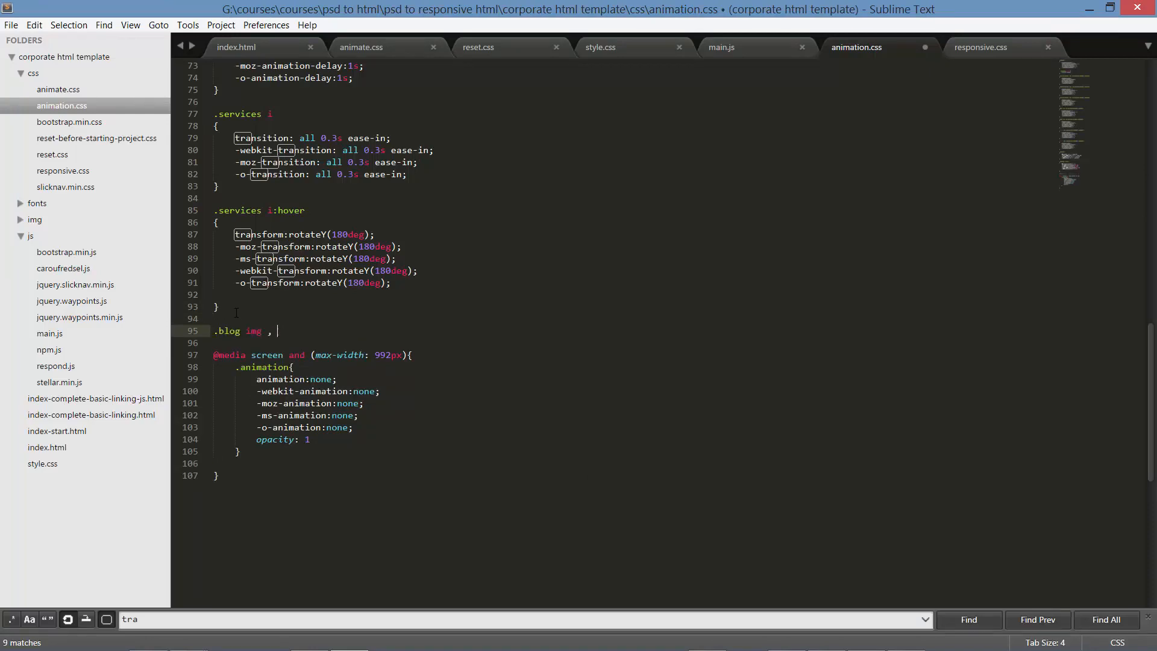
pyautogui.write('.team img')
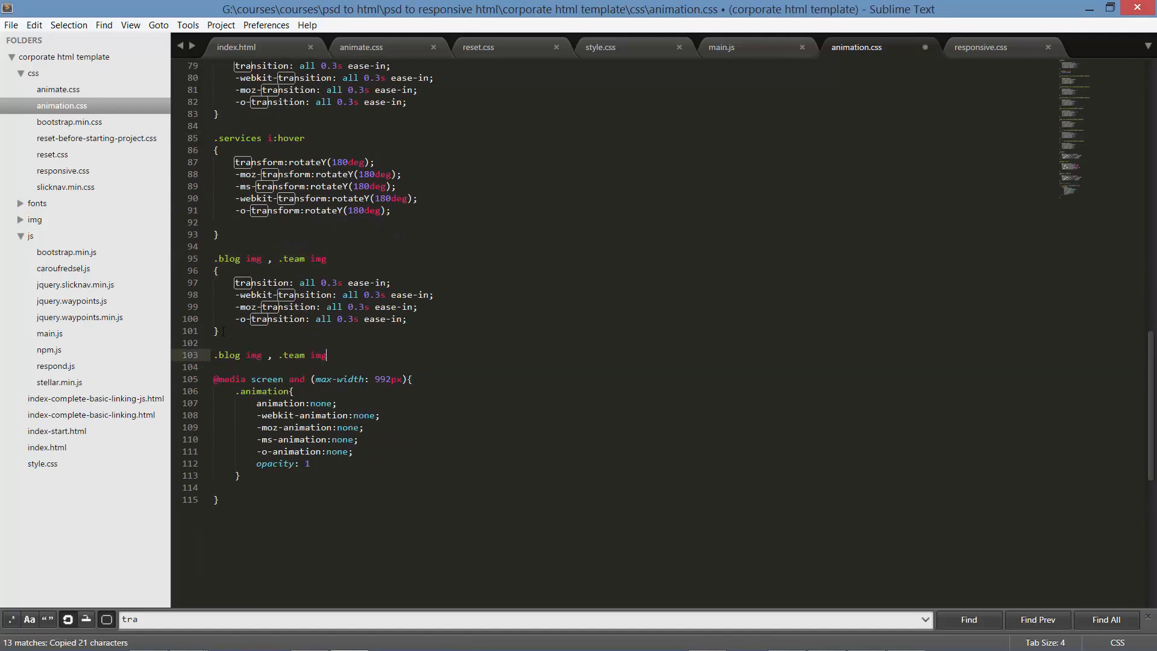
pyautogui.write(':hover')
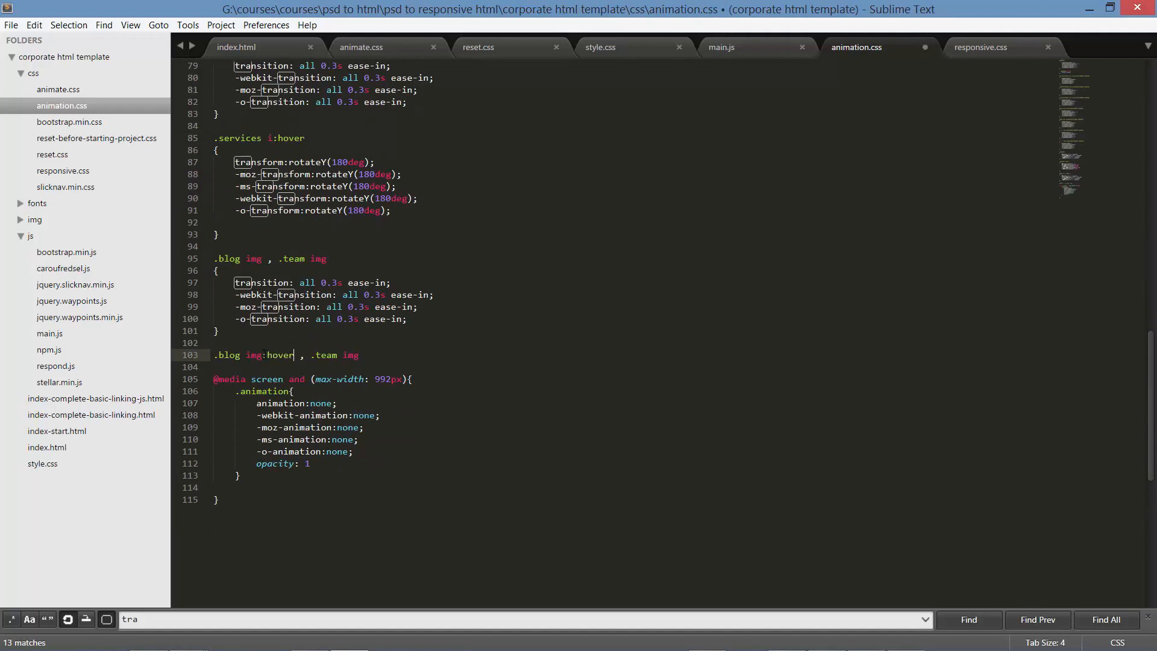
pyautogui.write(':hover')
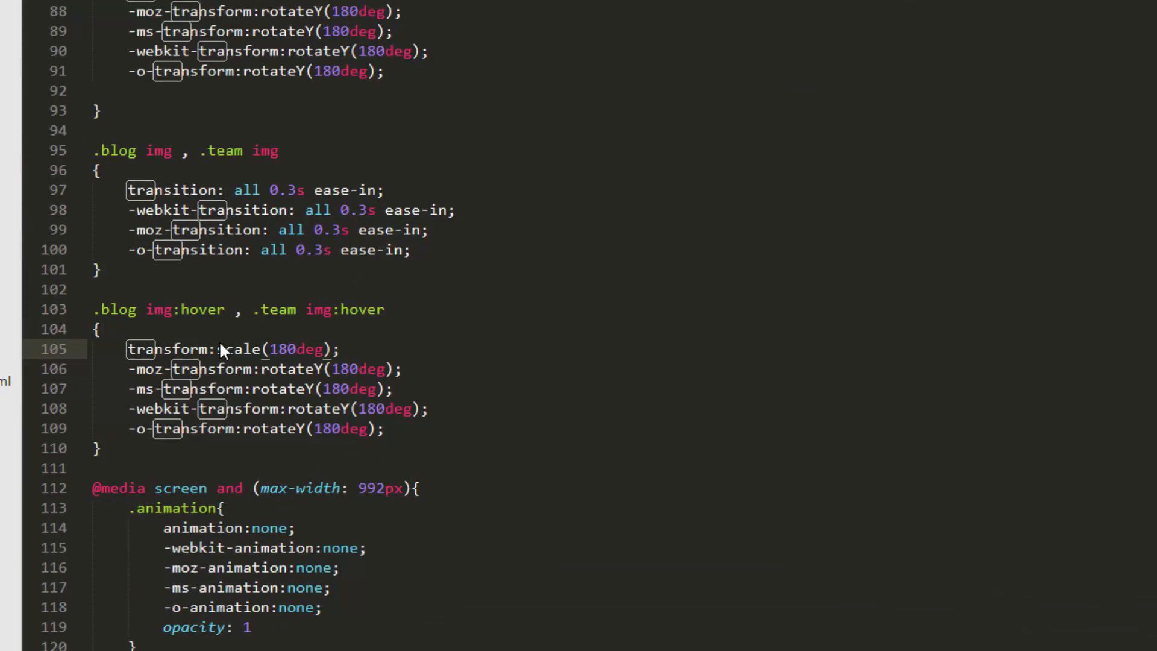
# - Replace the image hover rotation with transform scale(1.3,1.3) for blog and team images
pyautogui.write('1.5,)(')
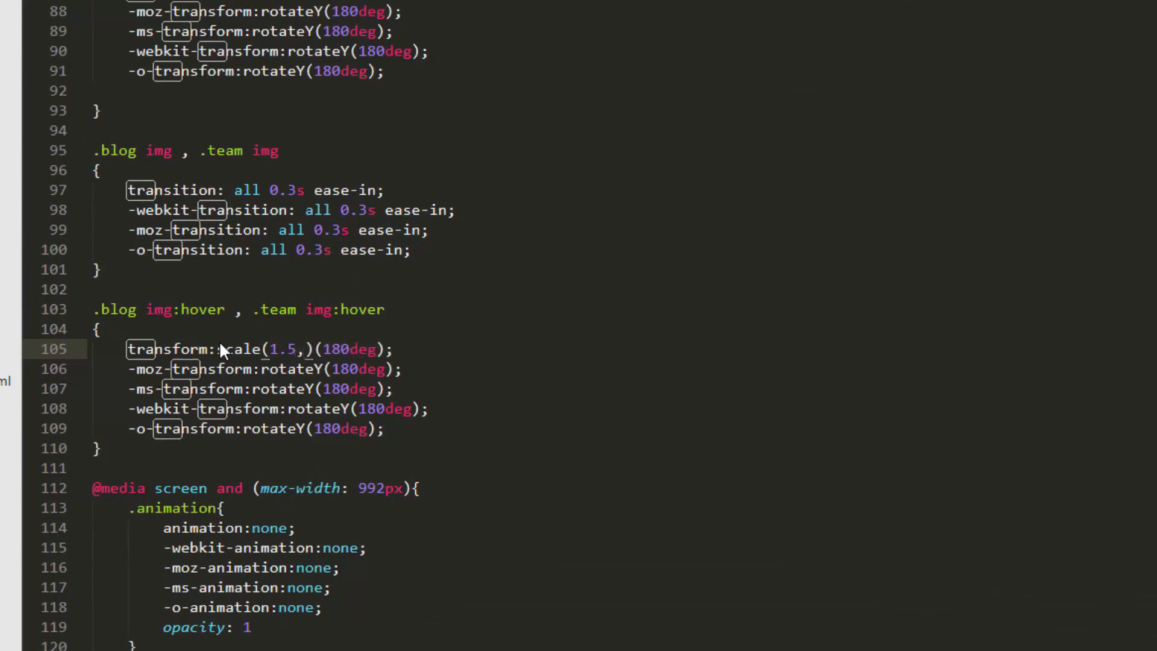
pyautogui.write('1.3')
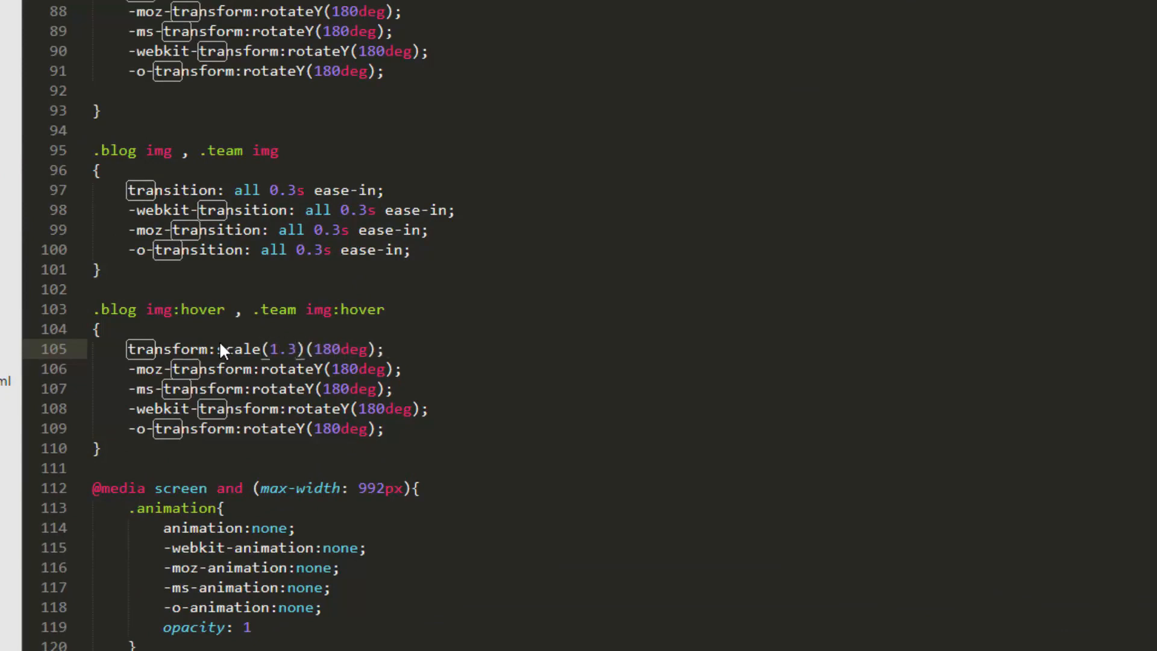
pyautogui.write(',')
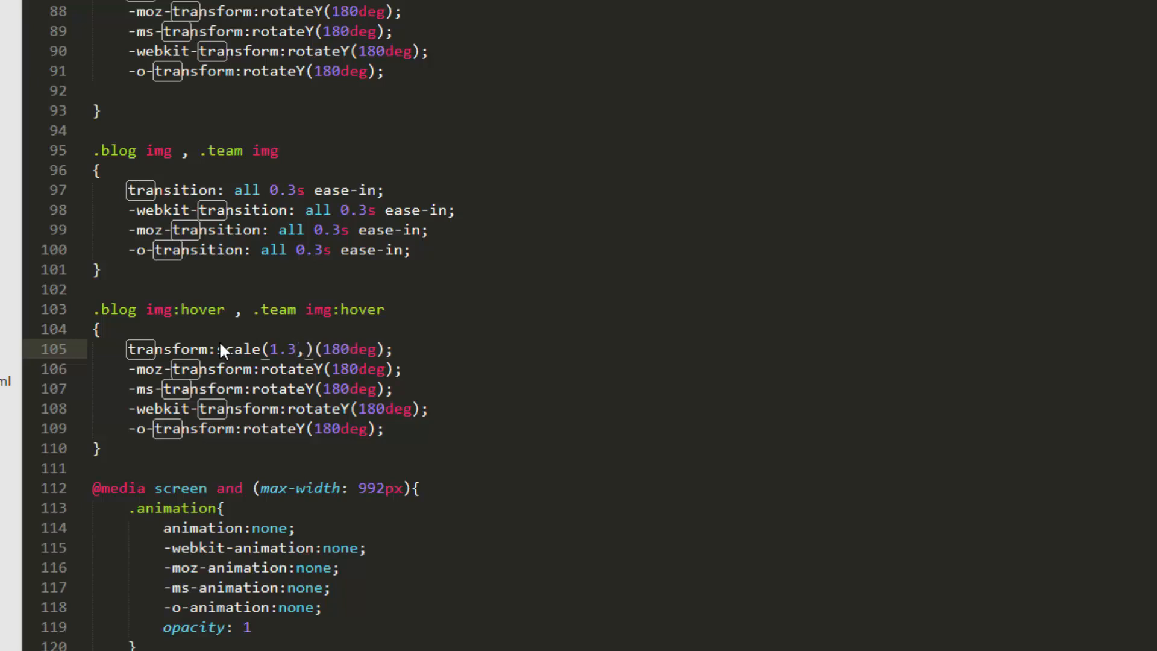
pyautogui.write('1.3')
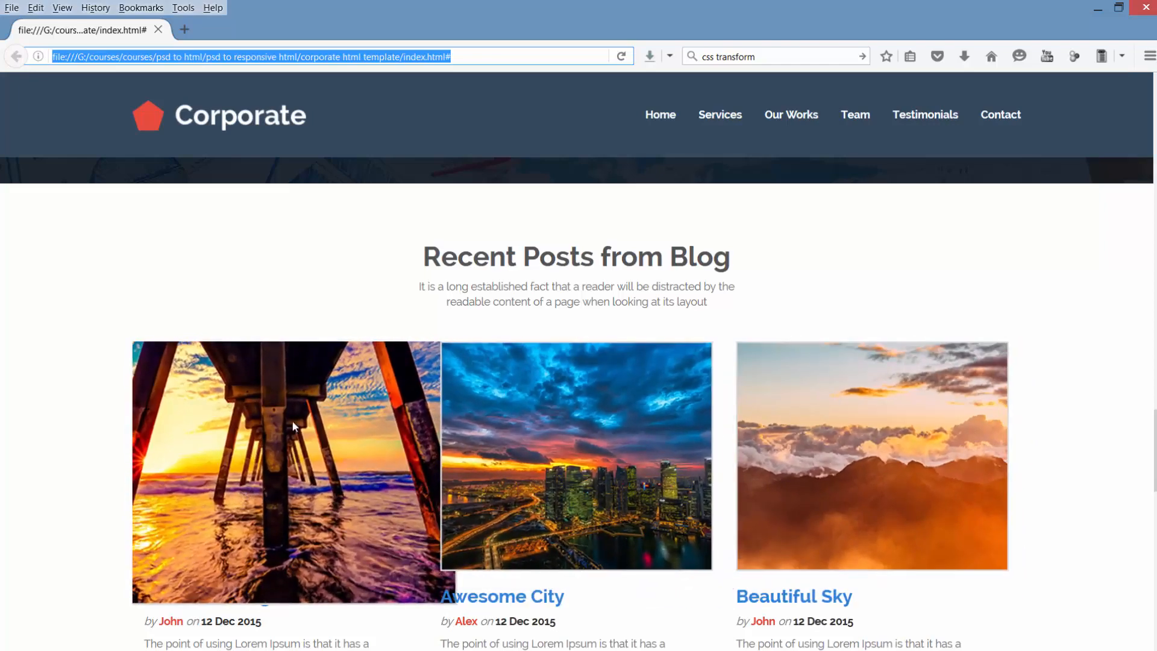
# - Scroll down from the enlarged blog images to the Our Team carousel
pyautogui.scroll(-3)
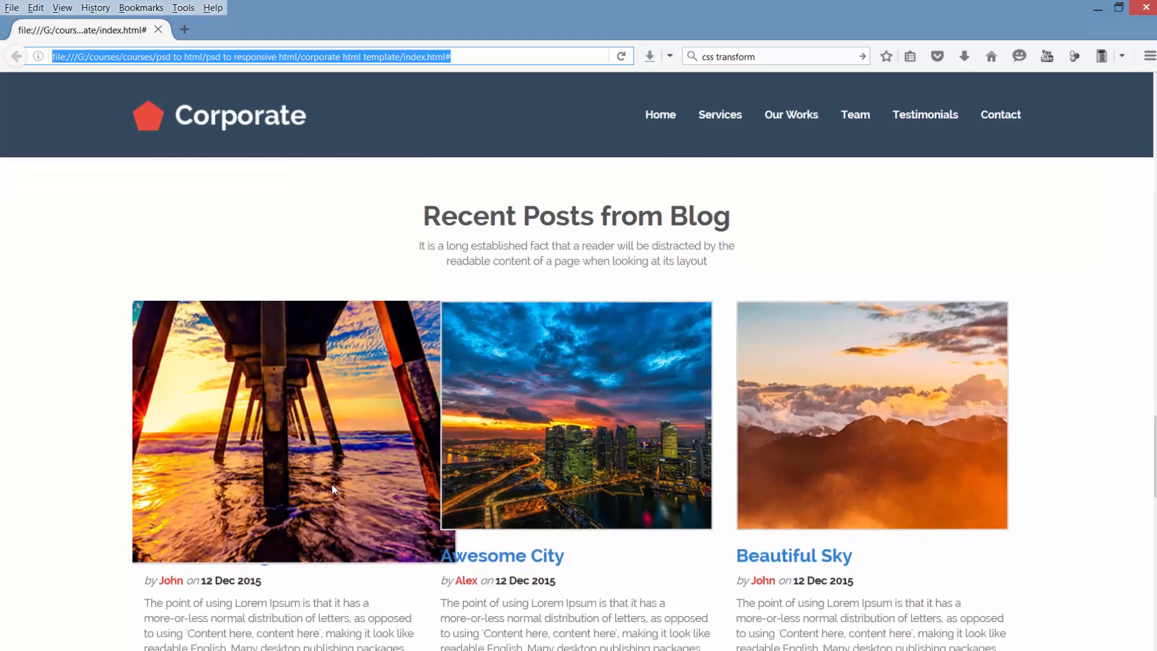
pyautogui.scroll(-3)
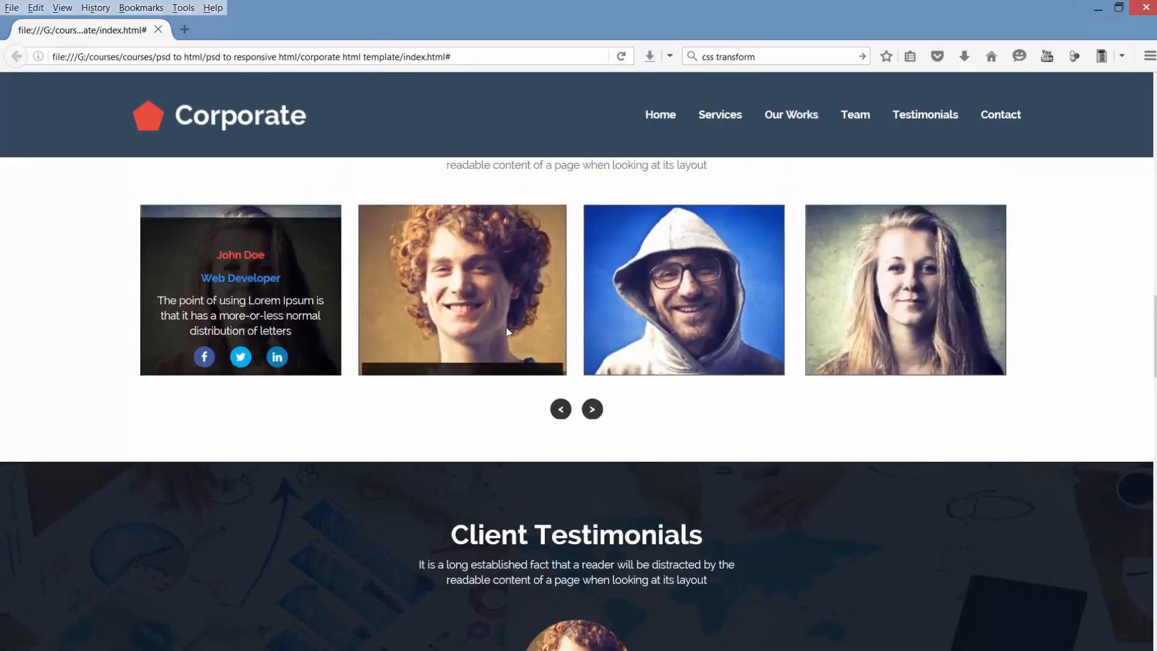
# - Slide the team carousel with its arrows to show different members and hover their photos
pyautogui.click(592, 409)
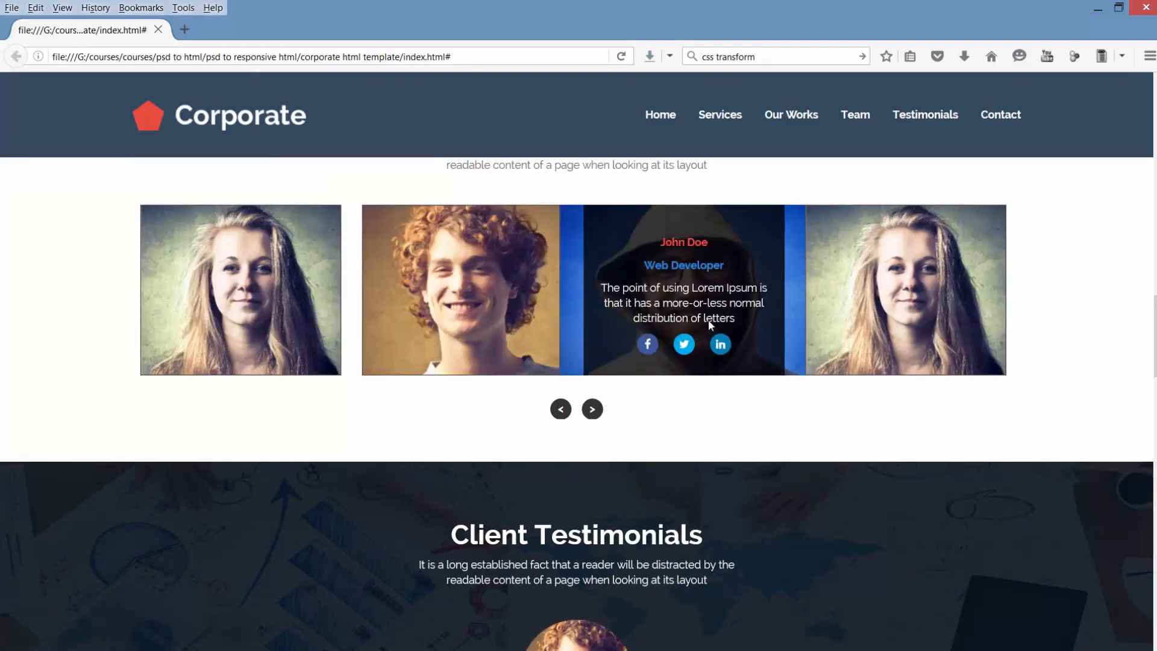
pyautogui.click(593, 408)
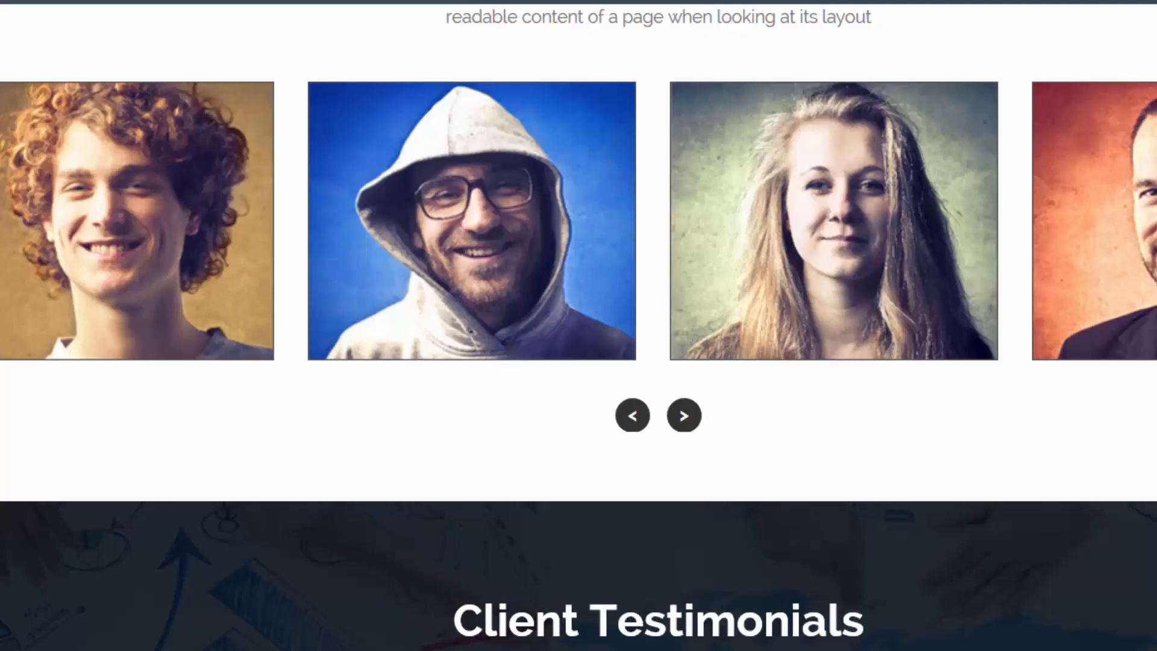
pyautogui.click(683, 415)
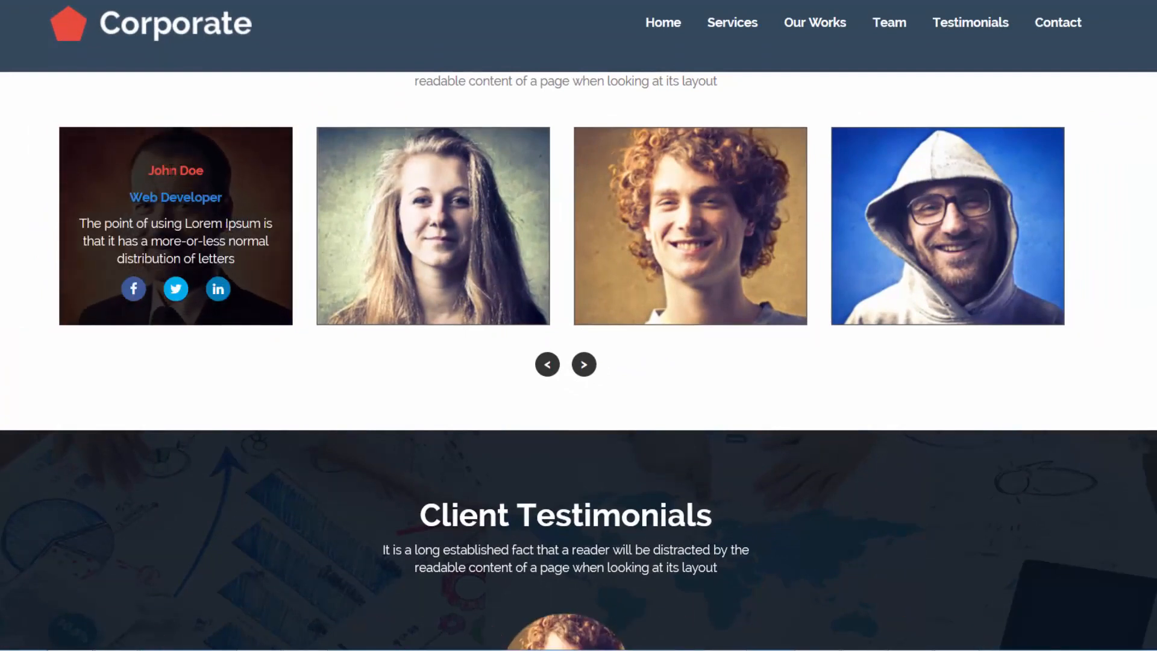
pyautogui.click(583, 364)
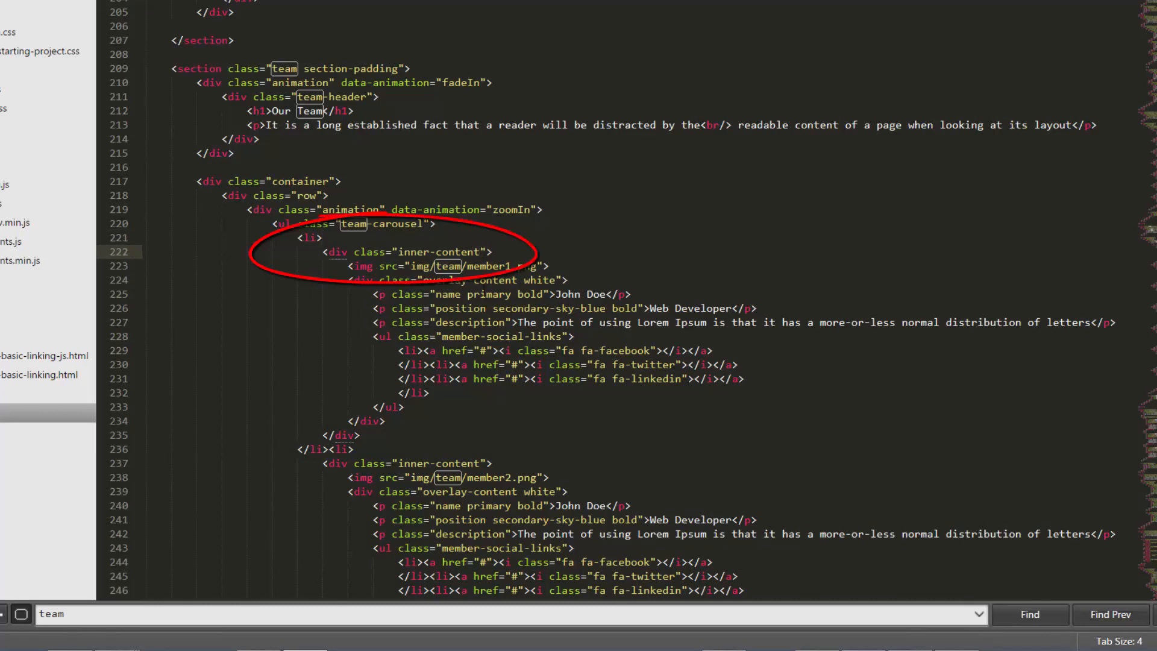
# - Change the overflow-hidden selector from '.team li' to '.team li .inner-content'
pyautogui.click(1028, 613)
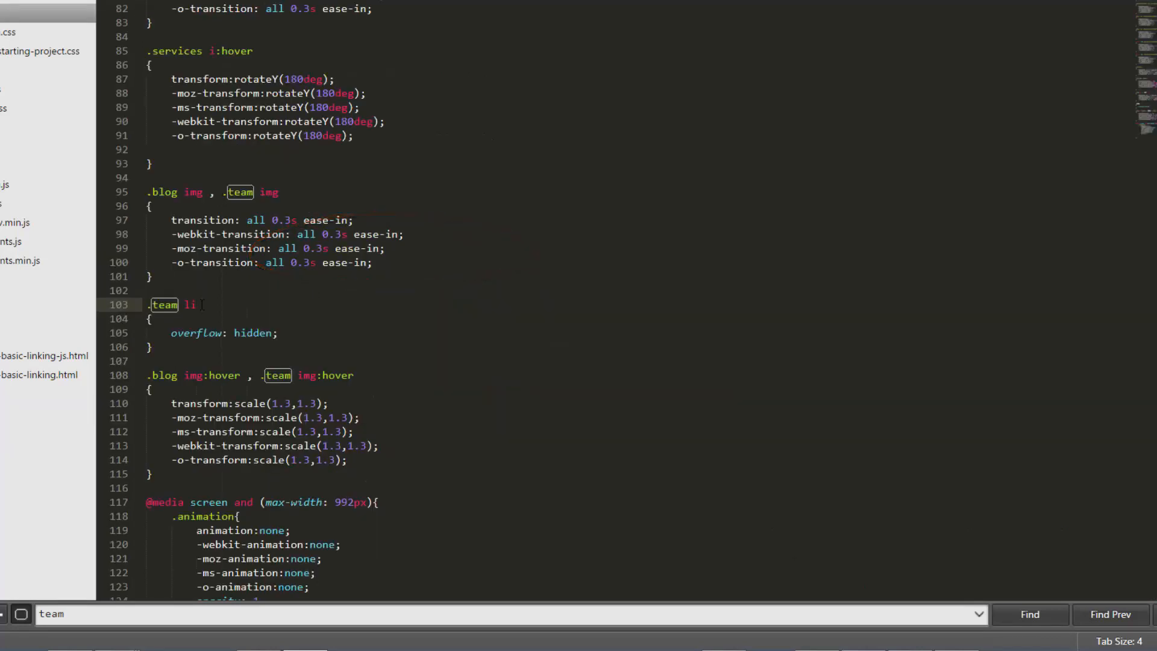
pyautogui.write('.inner-')
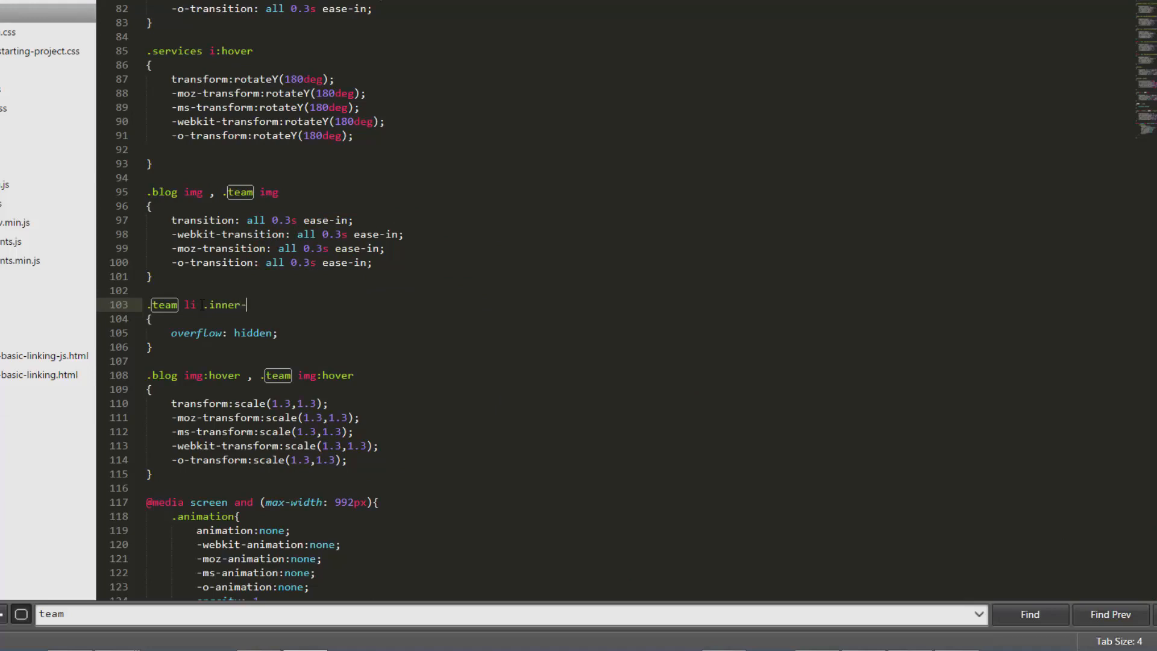
pyautogui.write('content')
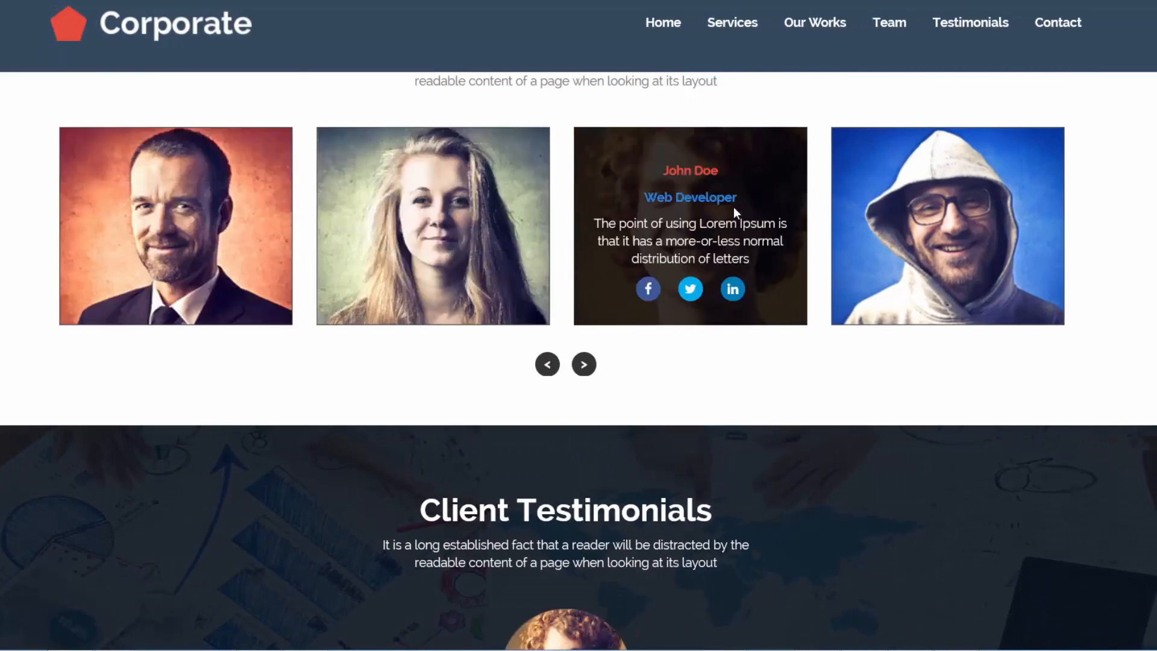
pyautogui.click(583, 363)
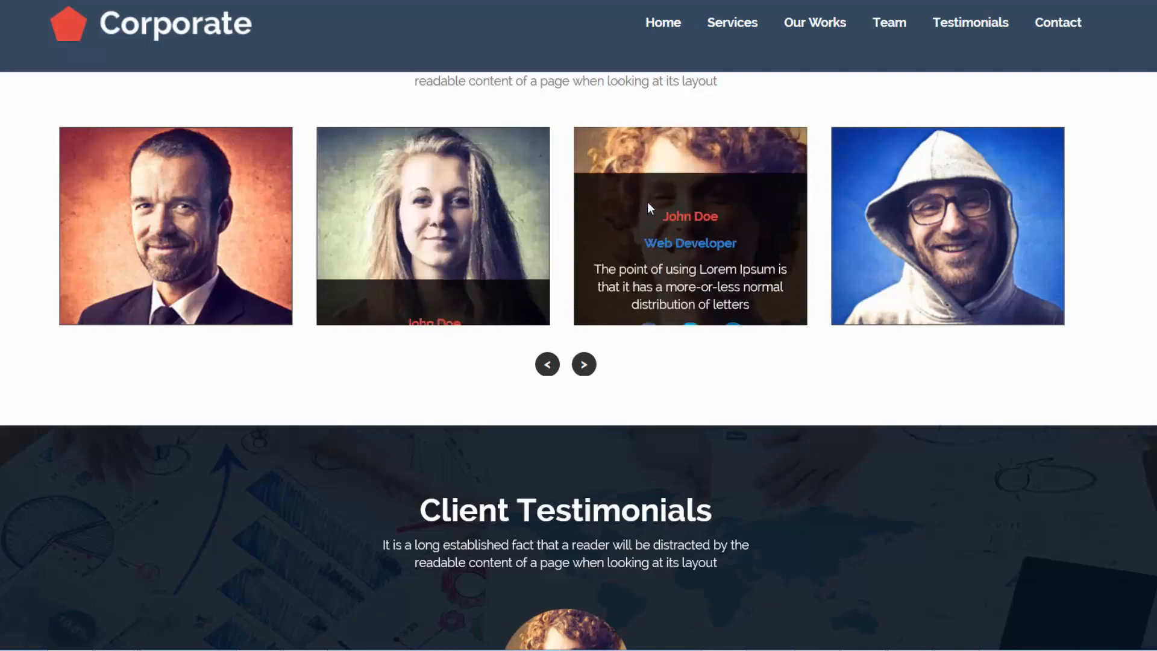
pyautogui.moveTo(947, 225)
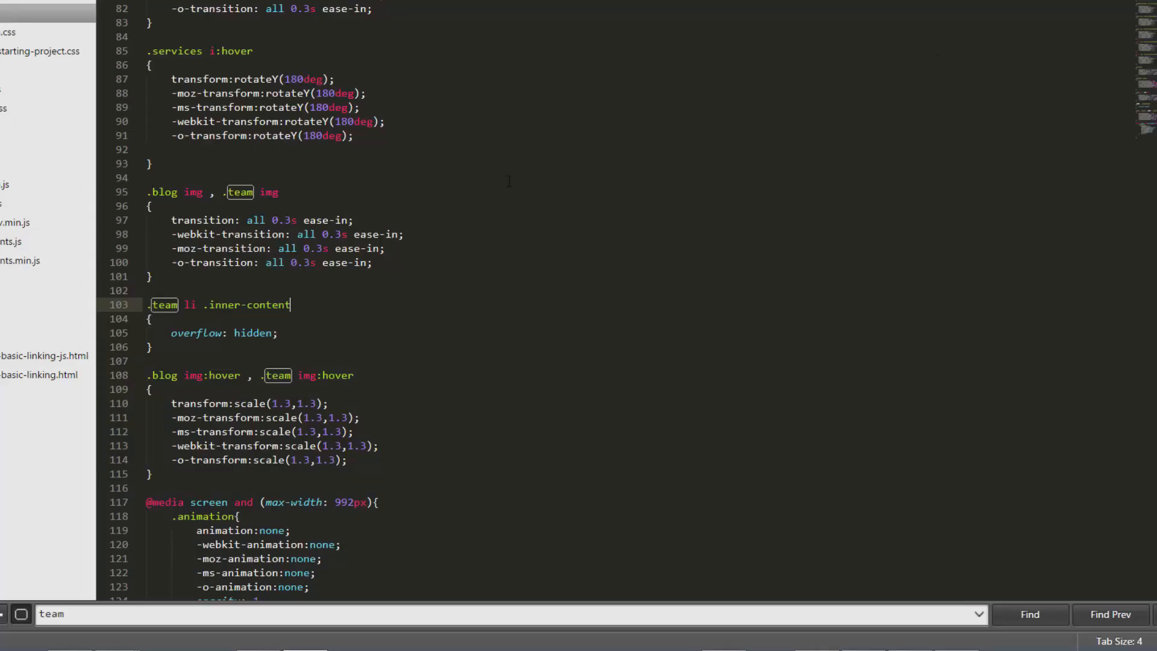
pyautogui.scroll(-3)
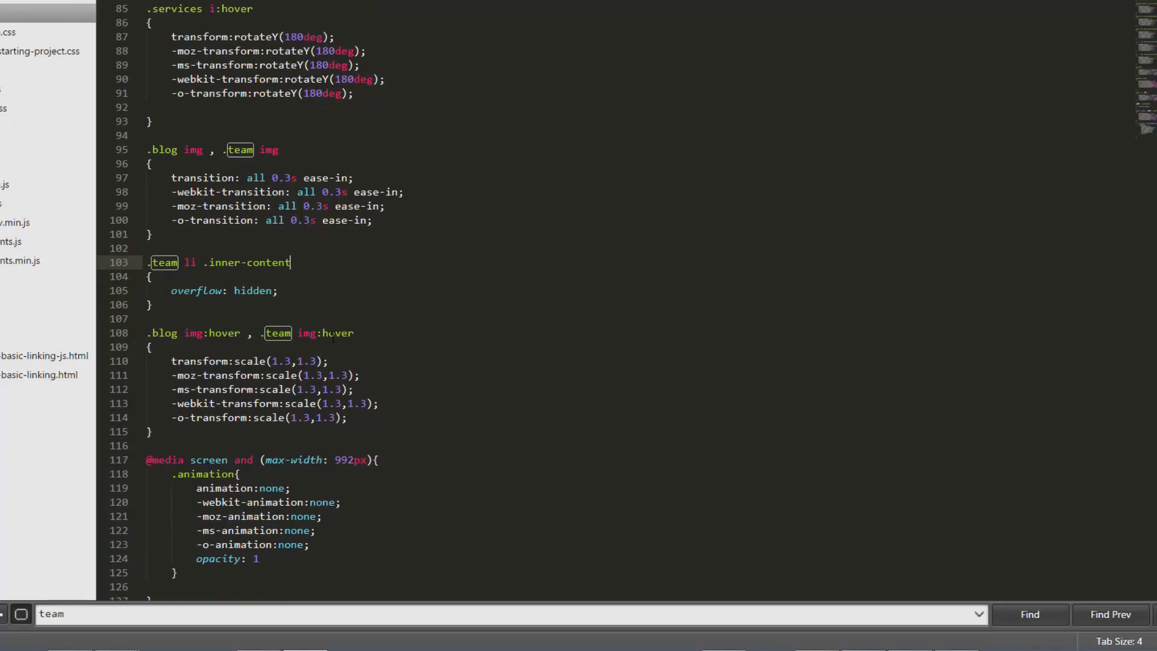
pyautogui.click(295, 333)
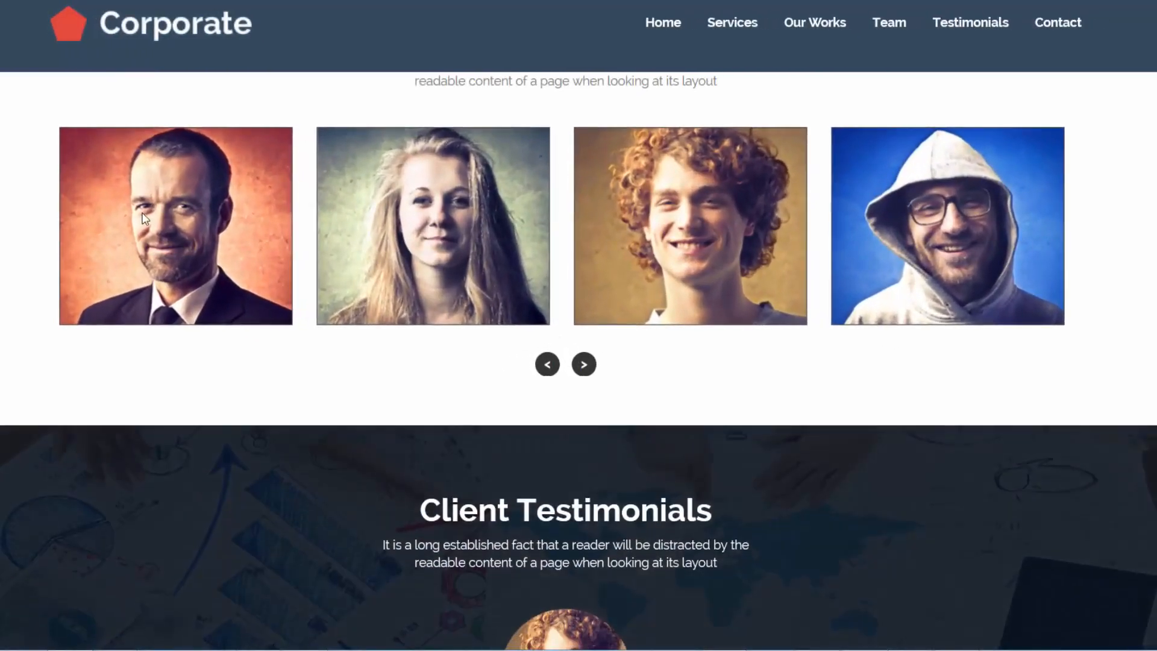
pyautogui.moveTo(433, 225)
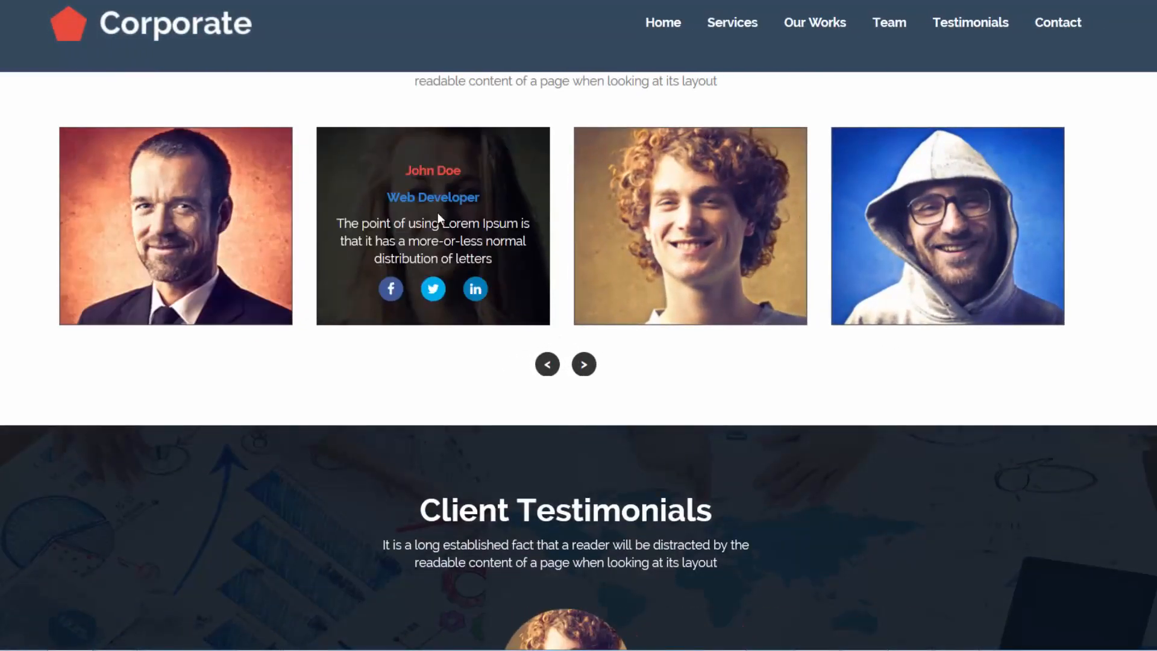
# - Advance the team carousel to check the photo zoom overlay, then scroll to the Our Works carousel
pyautogui.click(583, 364)
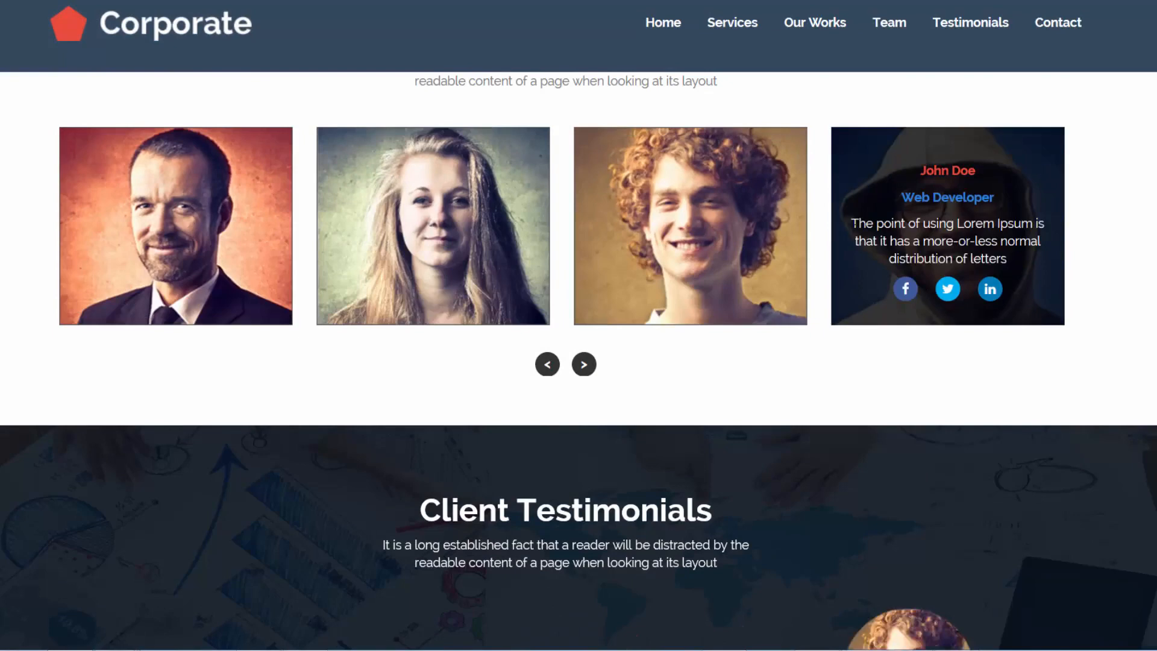
pyautogui.click(583, 364)
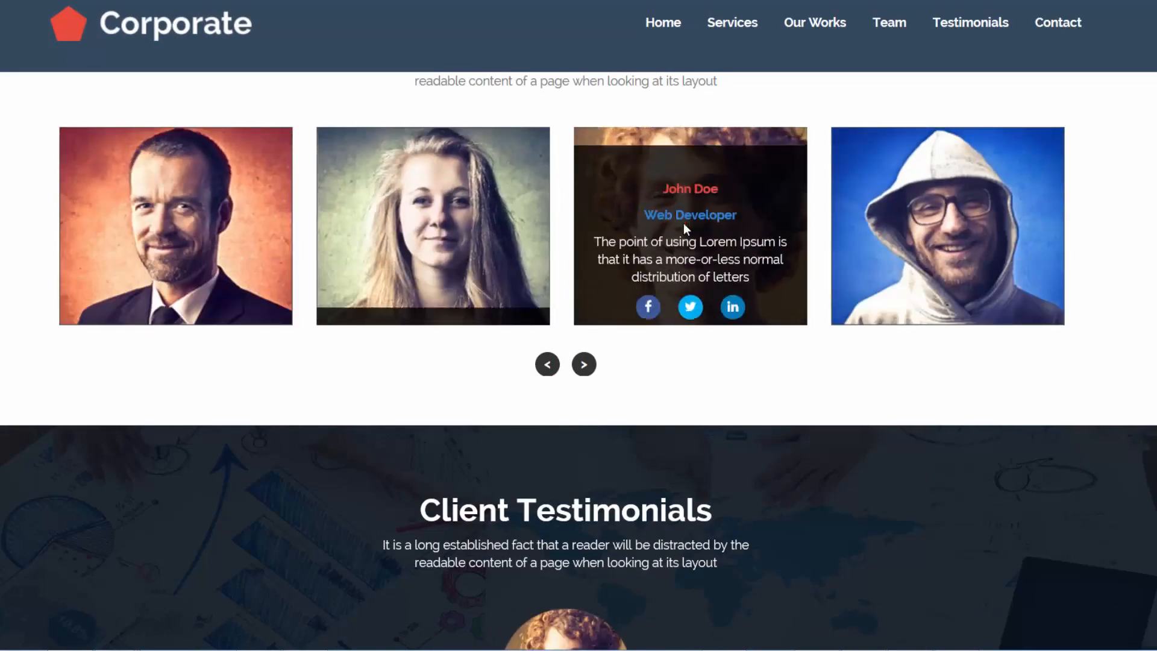
pyautogui.scroll(-3)
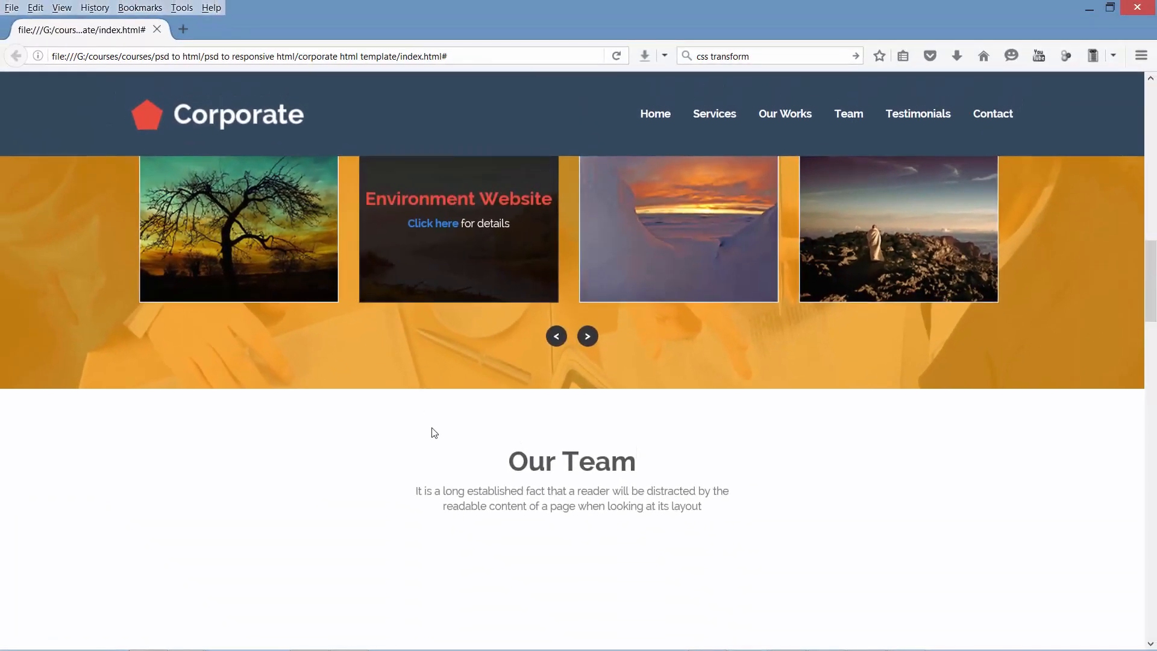
# - Scroll the Firefox page past Client Testimonials and Recent Posts from Blog to the Contact Us heading
pyautogui.scroll(-3)
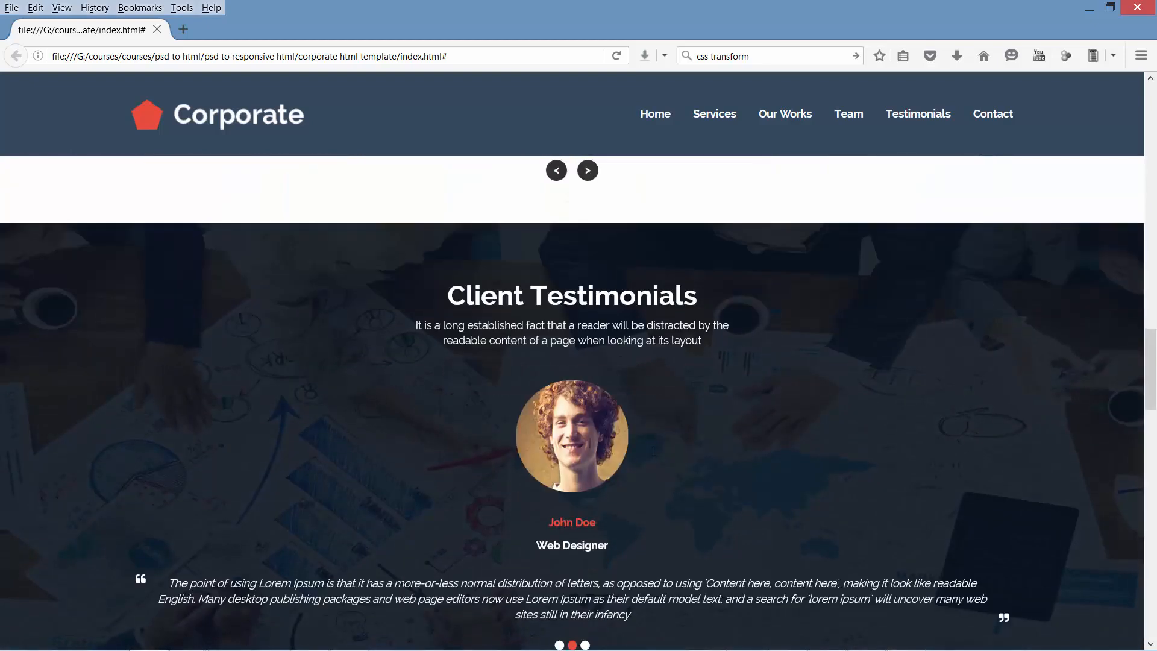
pyautogui.scroll(-3)
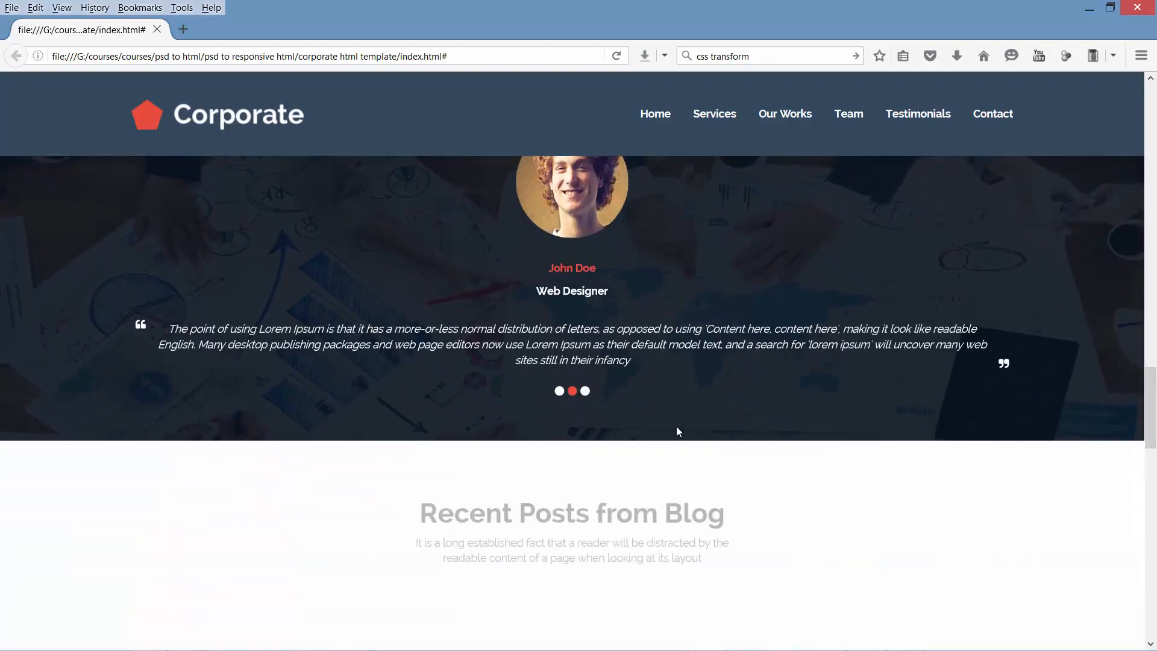
pyautogui.scroll(-3)
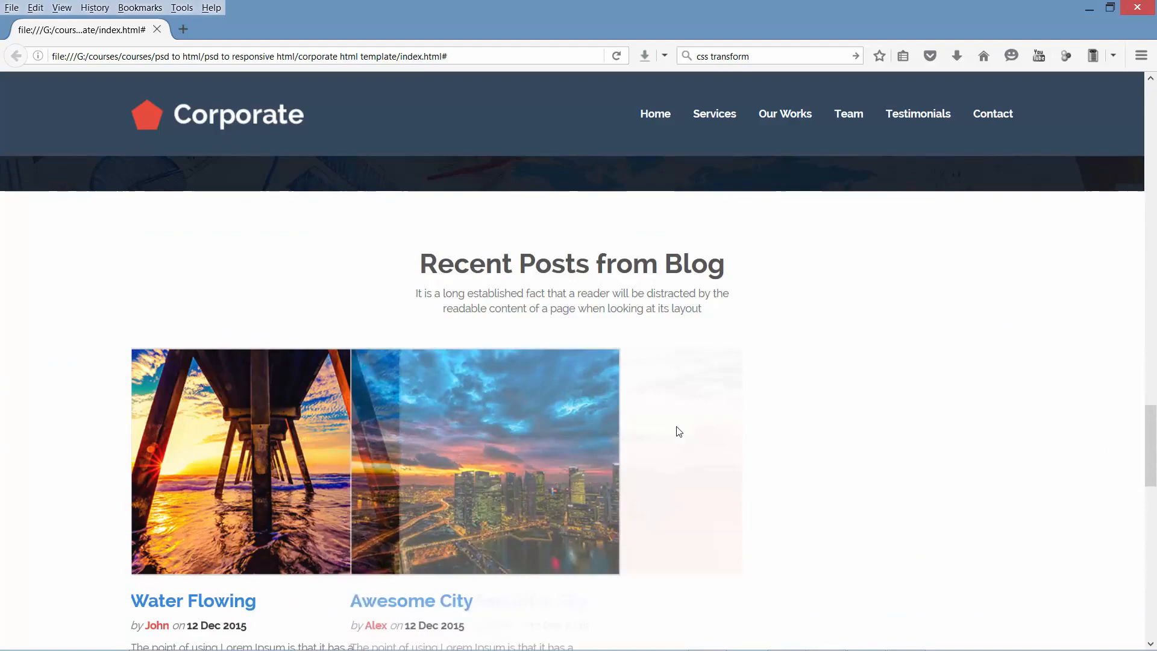
pyautogui.scroll(-3)
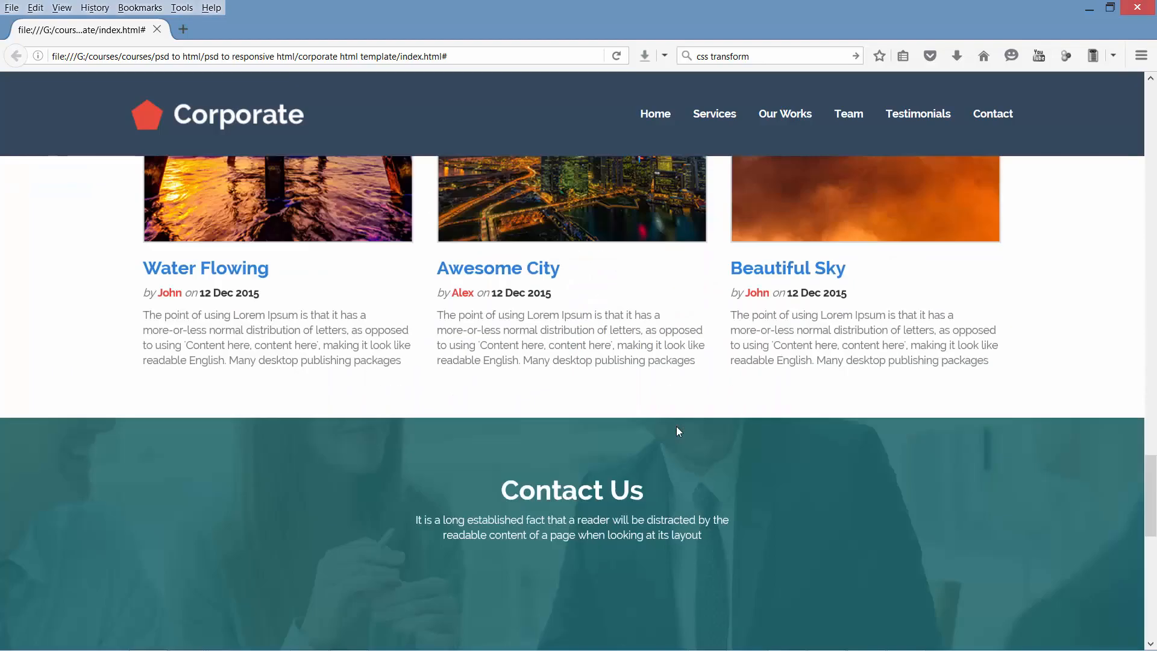